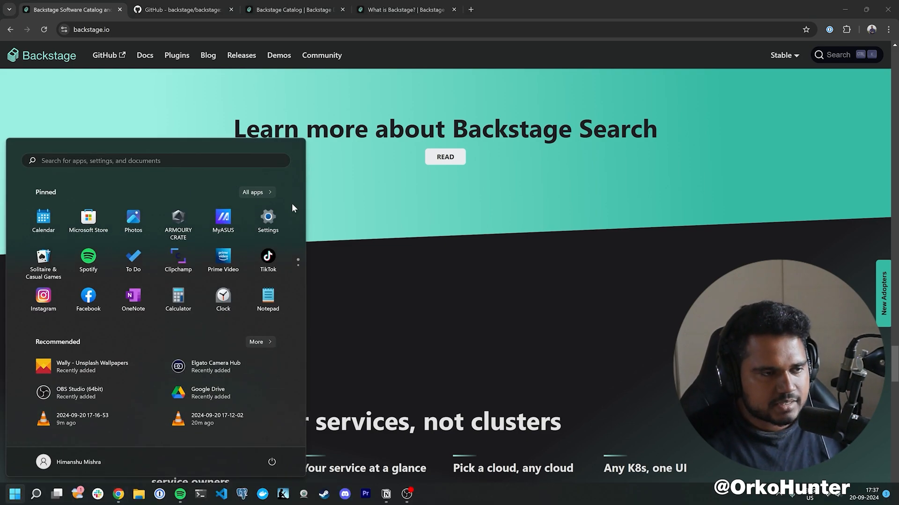
Step: Launch Terminal from the Start menu search and list the home directory with ls
{"action": "type", "text": "ws"}
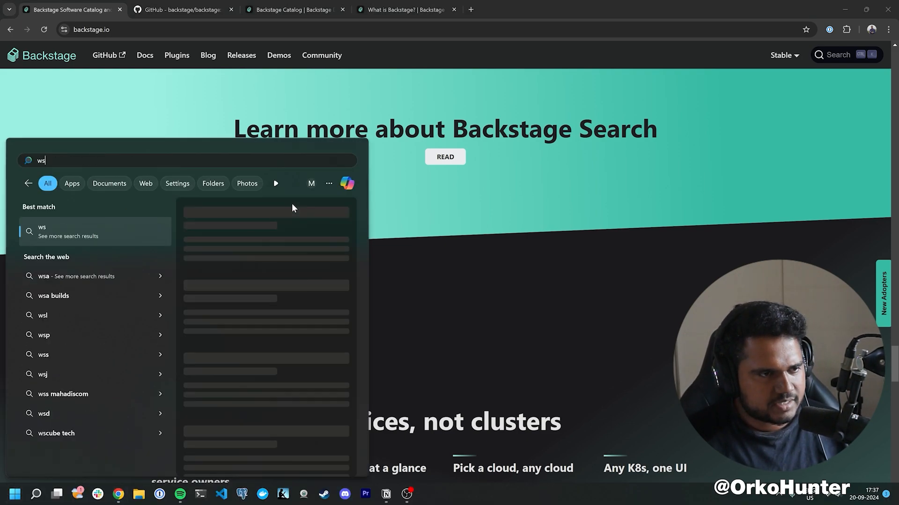
{"action": "type", "text": "terminal"}
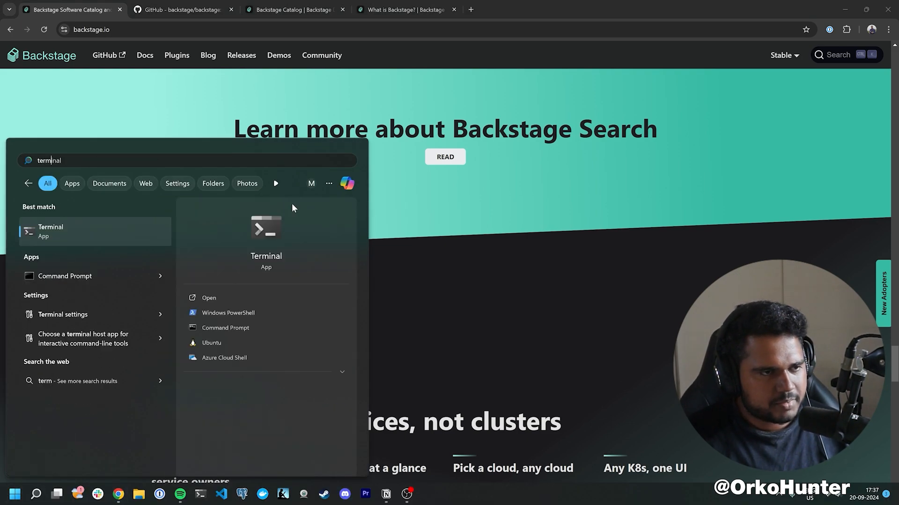
{"action": "left_click", "coordinate": [210, 342]}
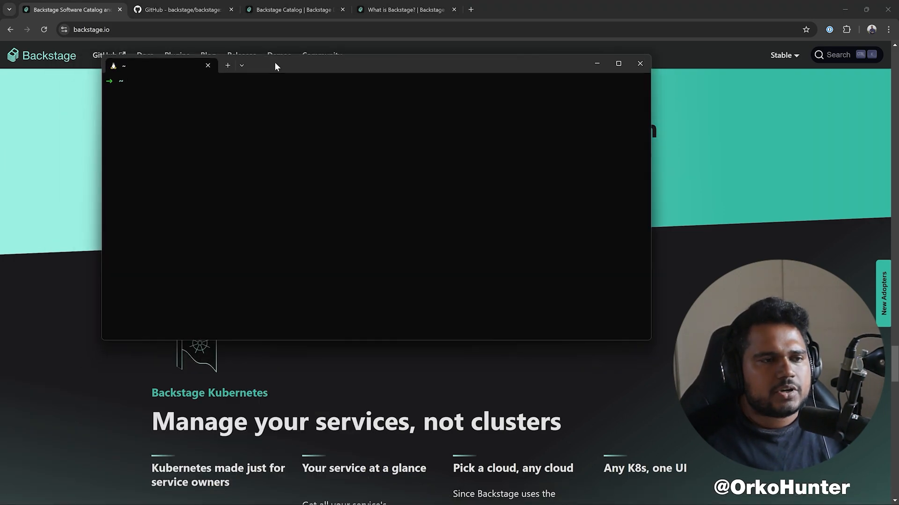
{"action": "type", "text": "ls"}
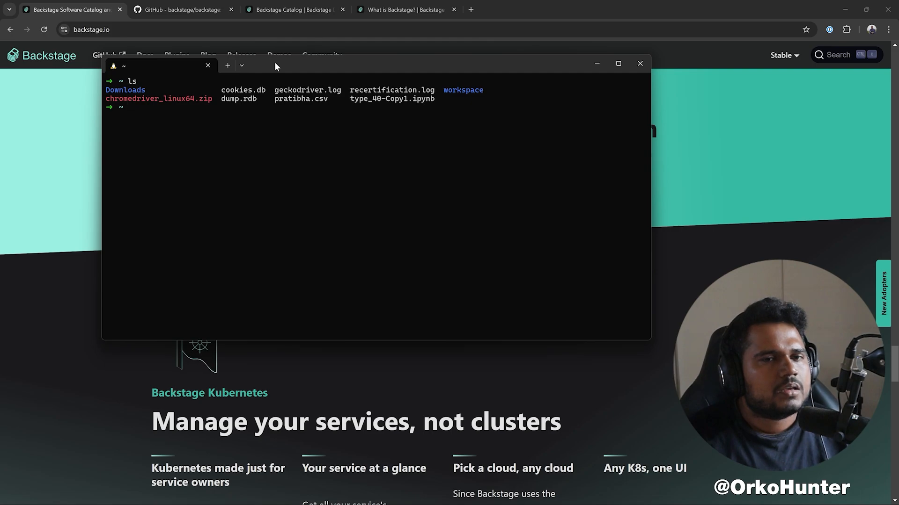
{"action": "left_click", "coordinate": [639, 63]}
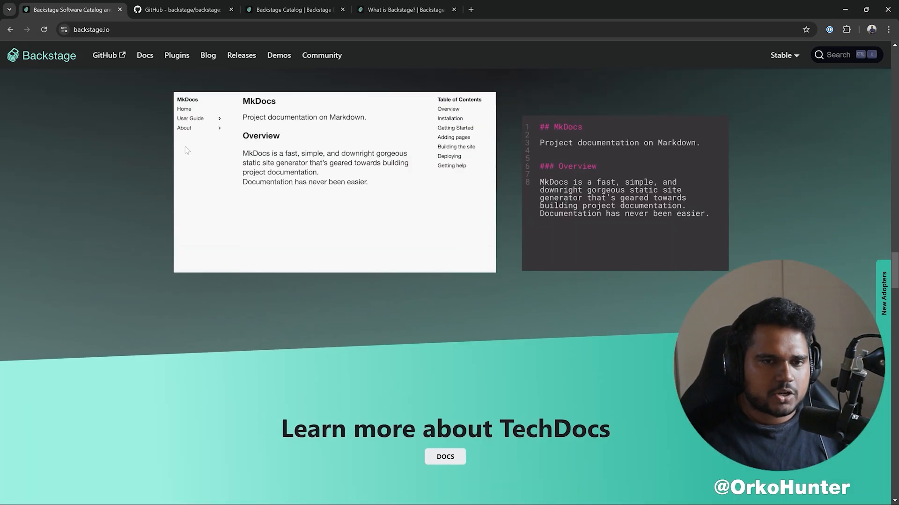
Step: Scroll the backstage.io homepage back up to the top hero section
{"action": "scroll", "scroll_direction": "up", "scroll_amount": 3}
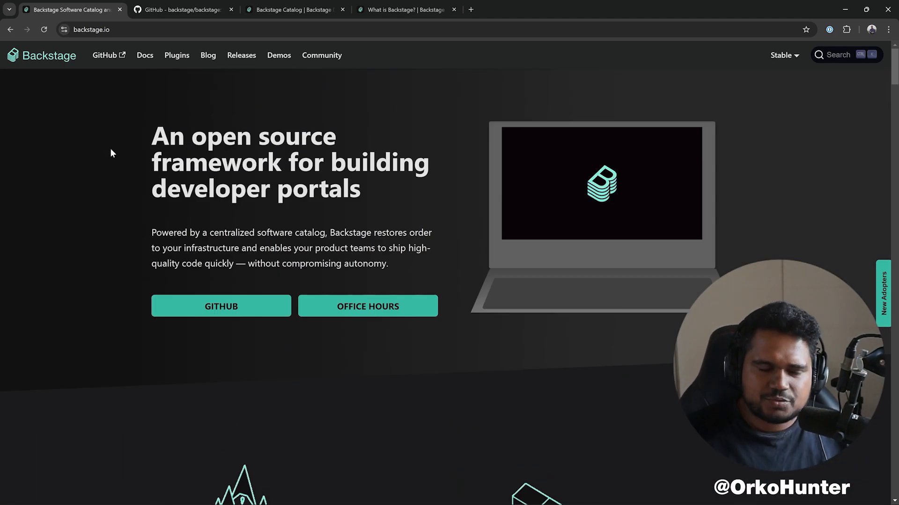
{"action": "mouse_move", "coordinate": [80, 147]}
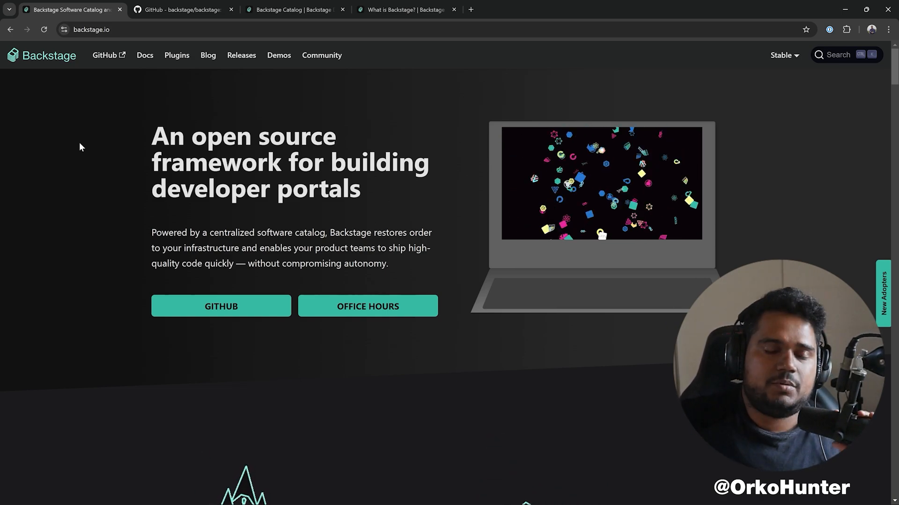
Step: Review the demo catalog and GitHub repo tabs, then go to the Backstage Docs
{"action": "left_click", "coordinate": [292, 10]}
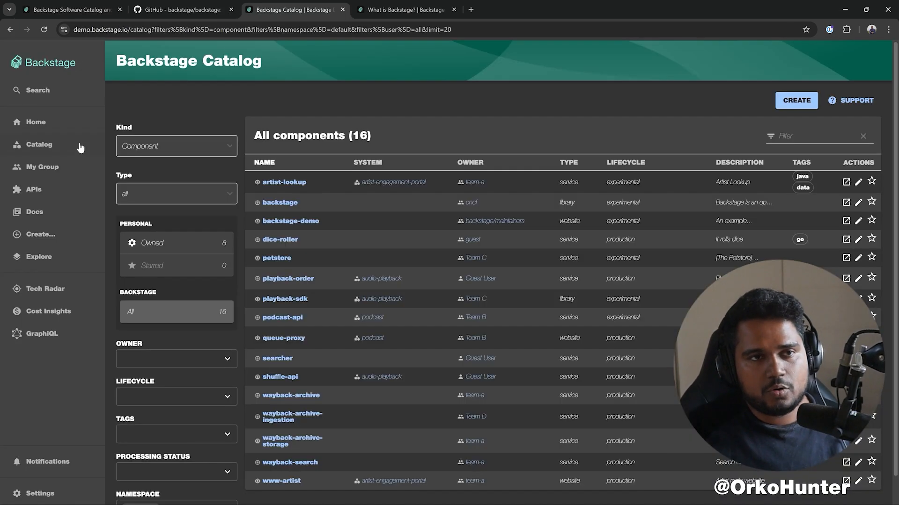
{"action": "left_click", "coordinate": [180, 10]}
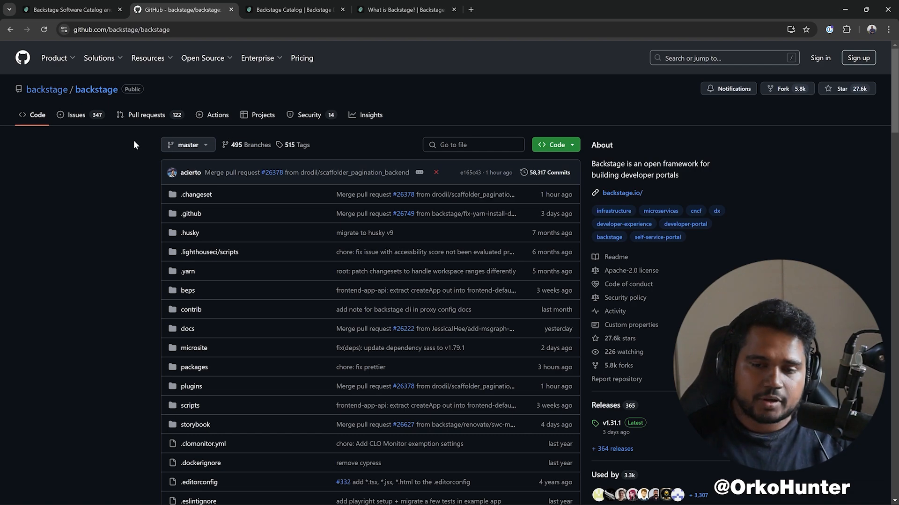
{"action": "mouse_move", "coordinate": [139, 149]}
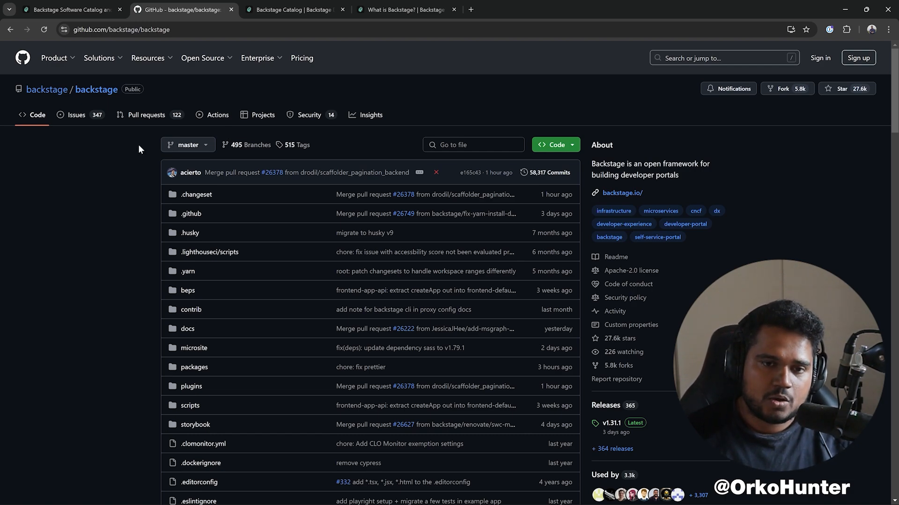
{"action": "left_click", "coordinate": [68, 9]}
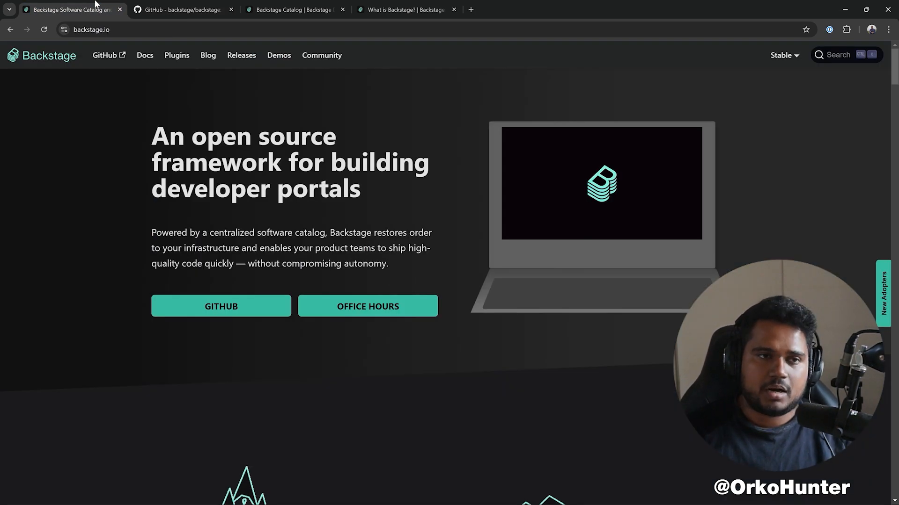
{"action": "left_click", "coordinate": [144, 55]}
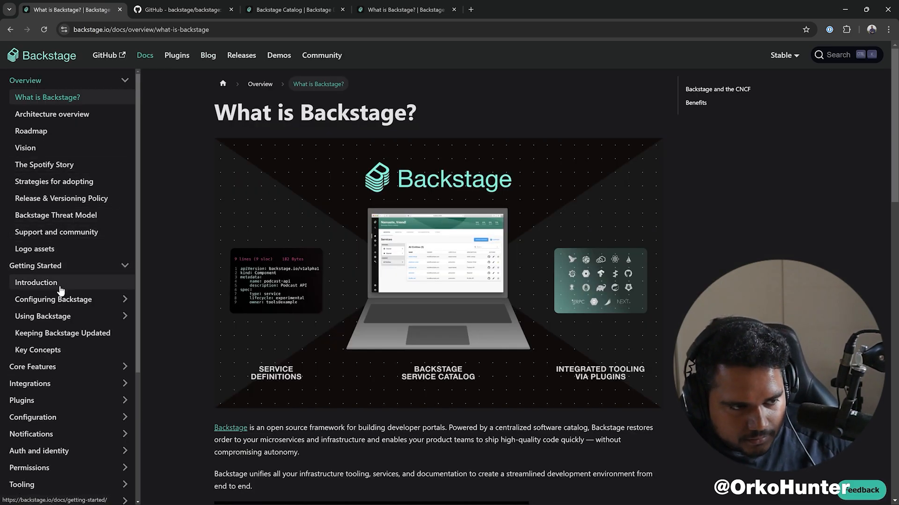
Step: Show the Getting Started introduction's Prerequisites list (Node.js, yarn, docker, git)
{"action": "left_click", "coordinate": [36, 283]}
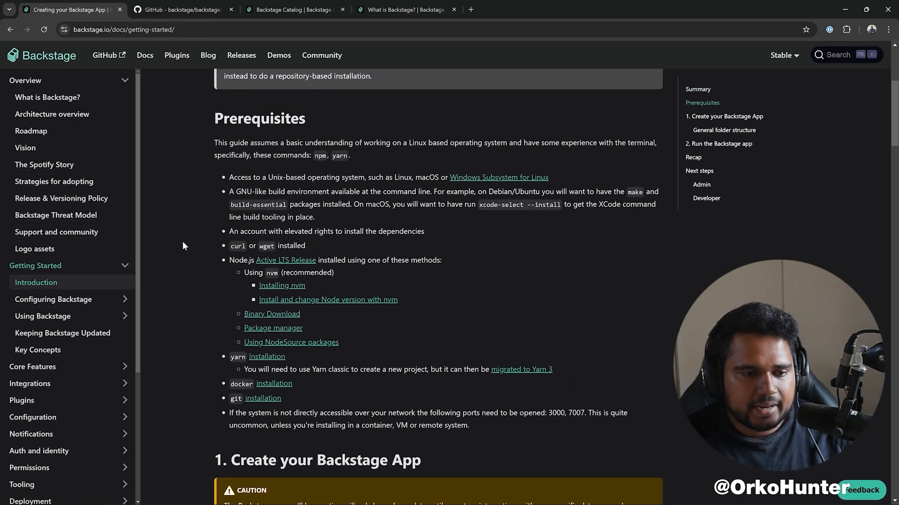
{"action": "scroll", "scroll_direction": "down", "scroll_amount": 3}
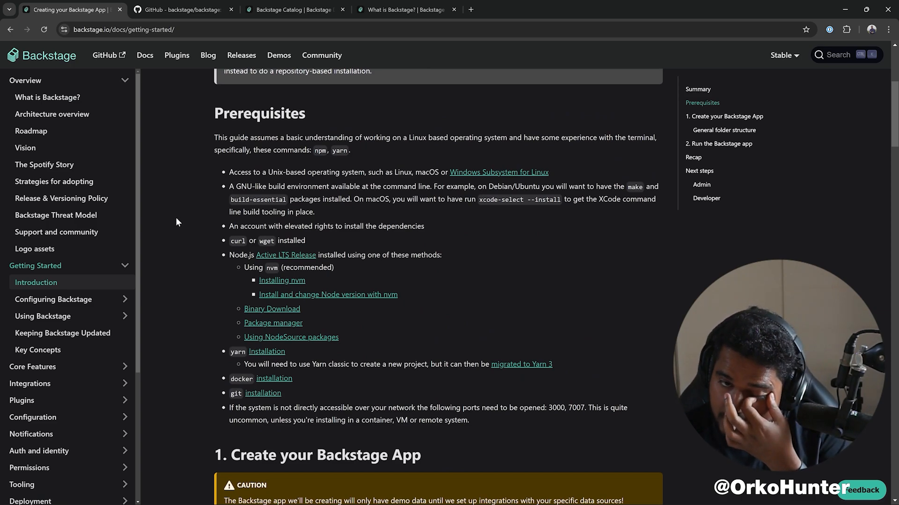
{"action": "mouse_move", "coordinate": [348, 169]}
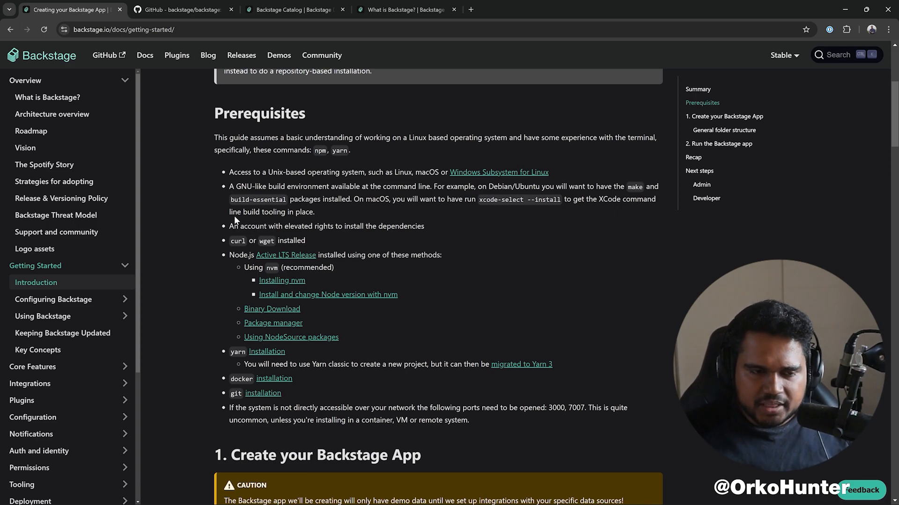
{"action": "mouse_move", "coordinate": [239, 275]}
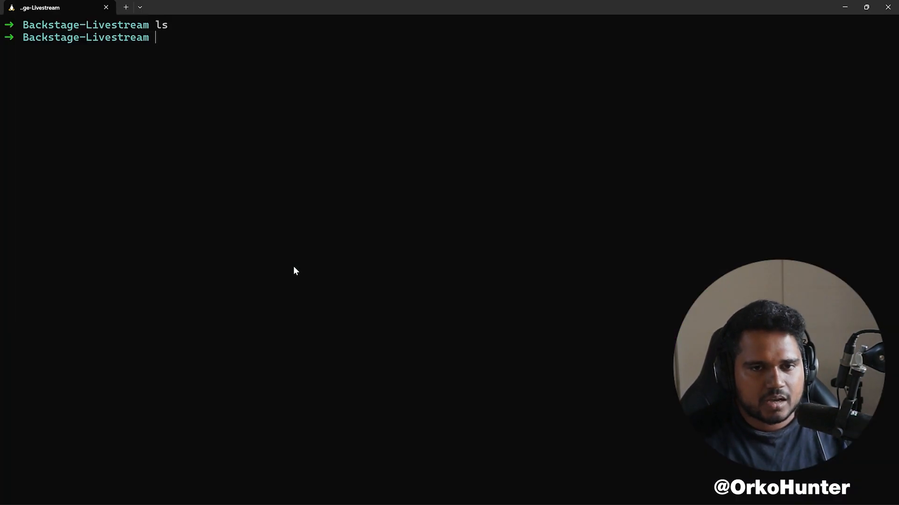
Step: Check the installed Node version and run wsl.exe --update
{"action": "type", "text": "node --"}
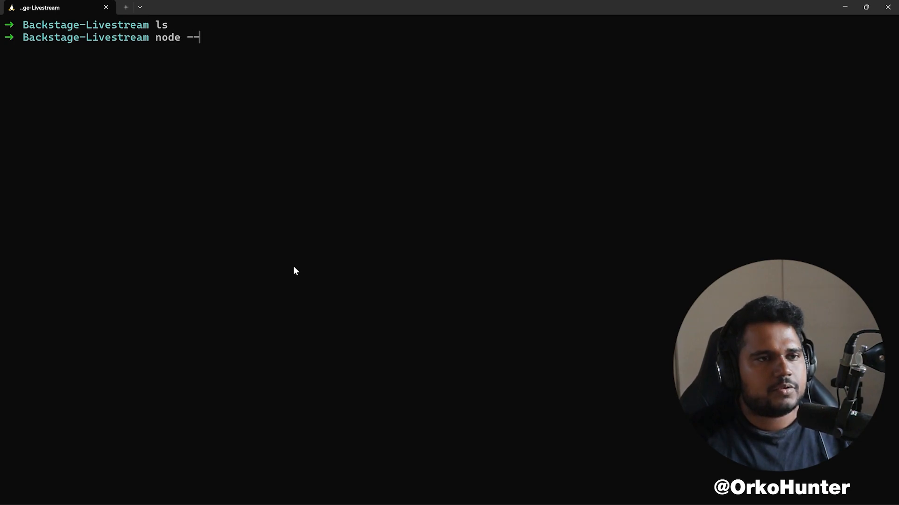
{"action": "type", "text": "versio"}
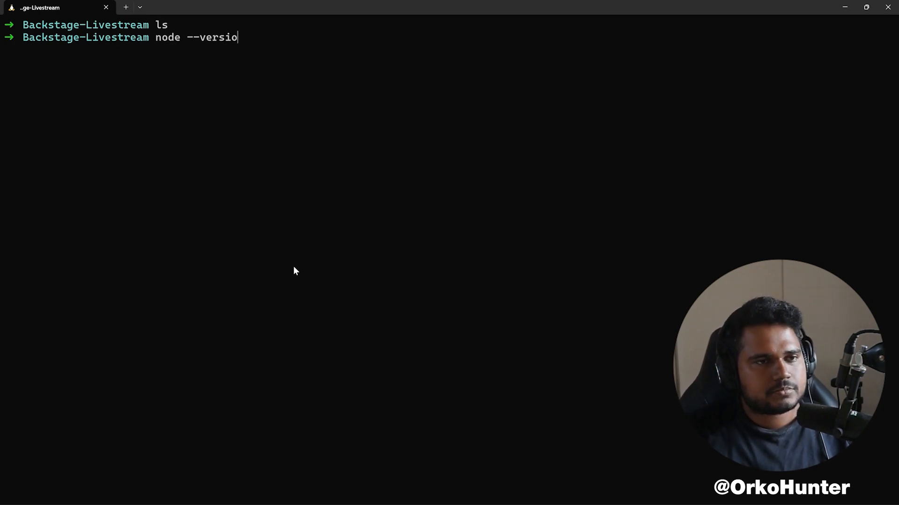
{"action": "key", "text": "Return"}
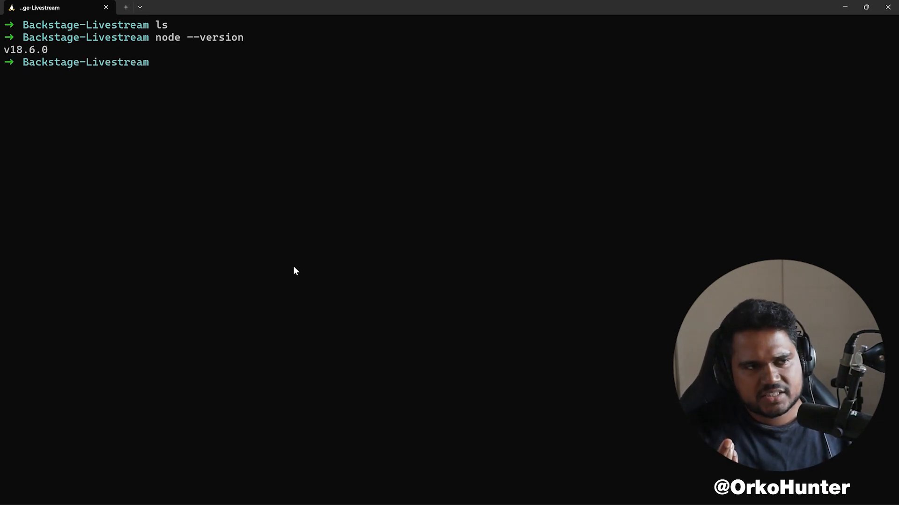
{"action": "type", "text": "wsl.exe --update"}
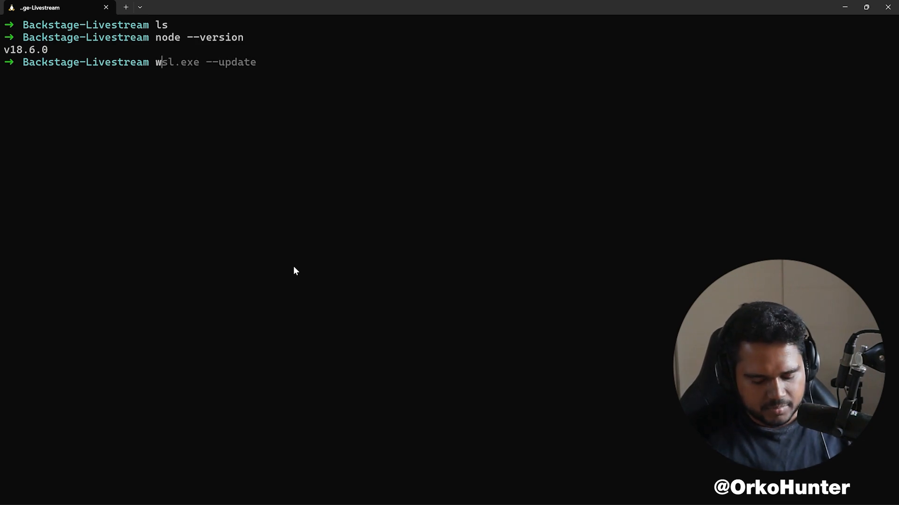
{"action": "key", "text": "Return"}
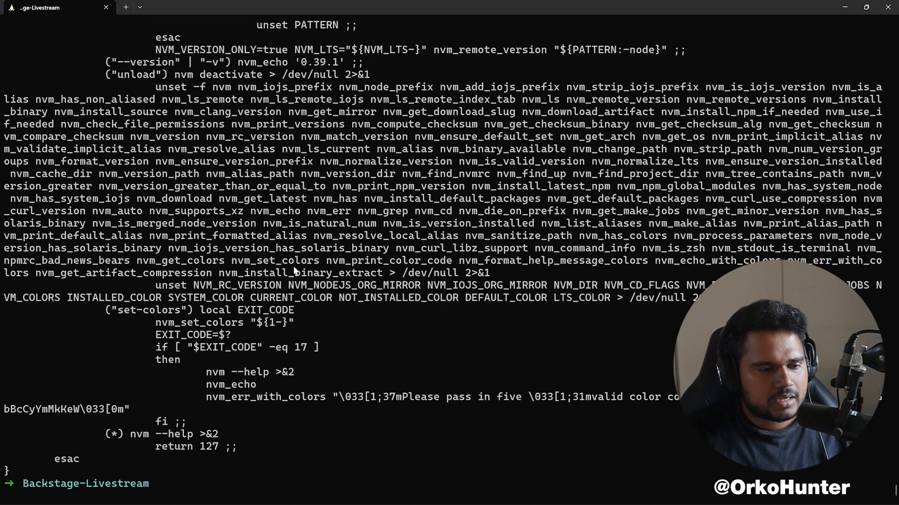
Step: Switch the active Node version with nvm use global and get a fresh prompt
{"action": "type", "text": "nvm --"}
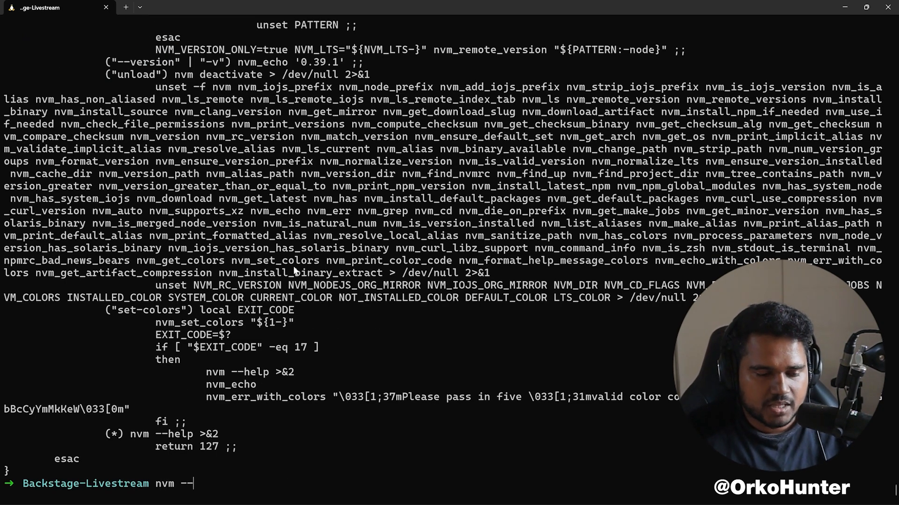
{"action": "type", "text": "use global v16.16.0"}
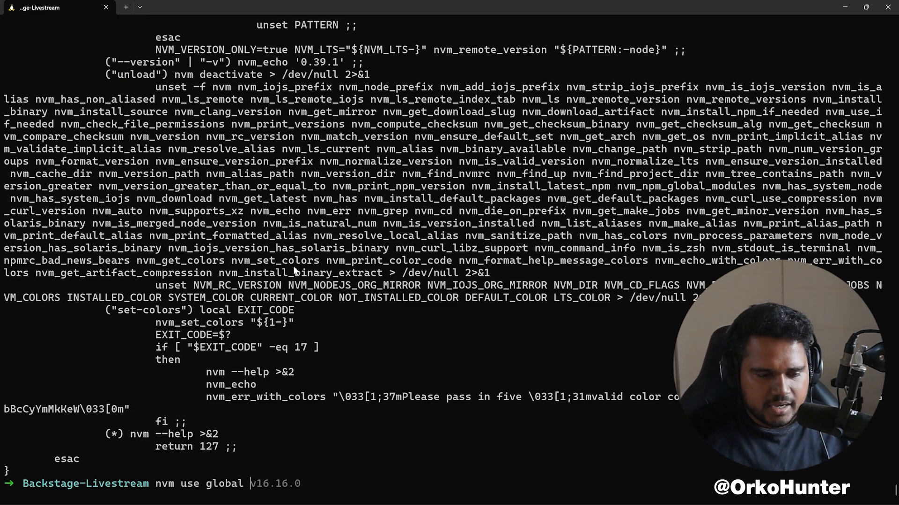
{"action": "key", "text": "Return"}
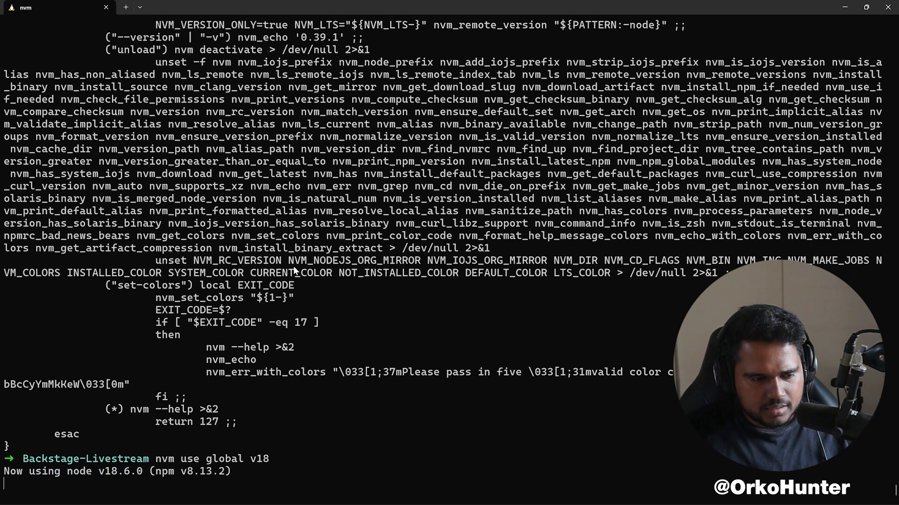
{"action": "key", "text": "Return"}
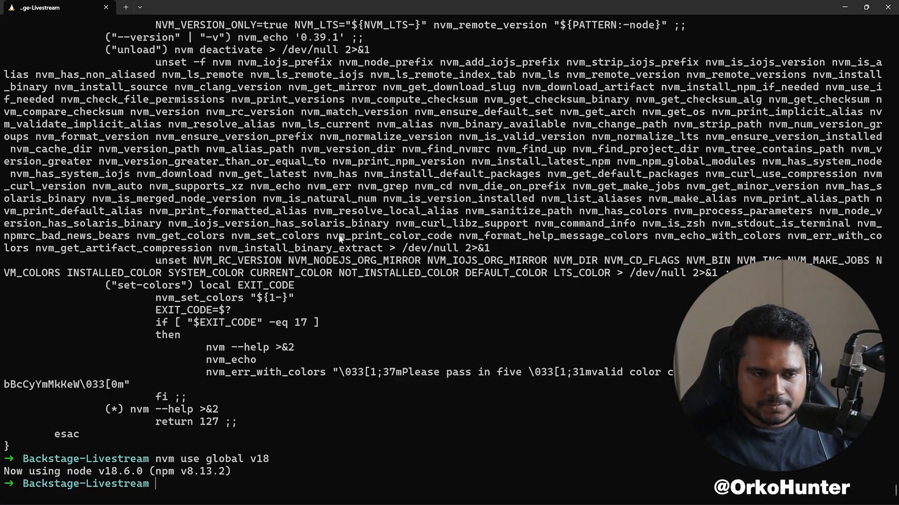
Step: Review the nvm install instructions on GitHub linked from the Prerequisites list
{"action": "left_click", "coordinate": [57, 7]}
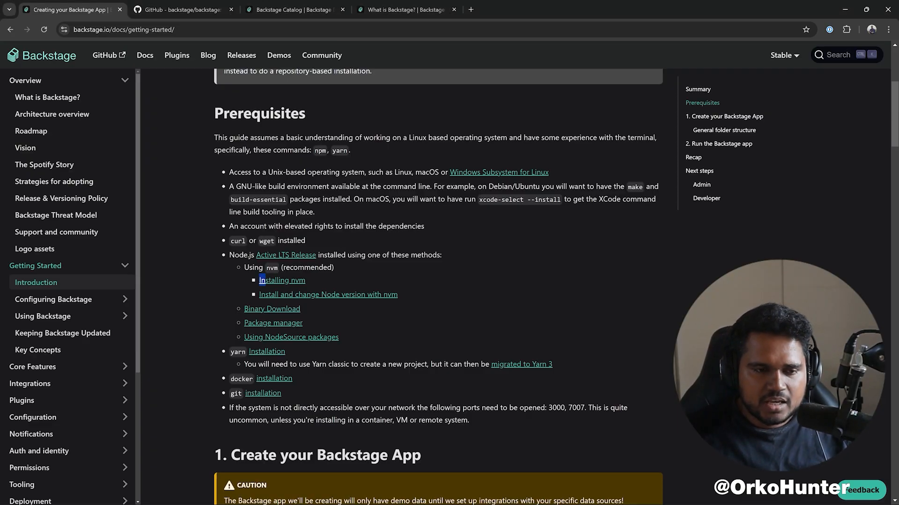
{"action": "left_click", "coordinate": [282, 280]}
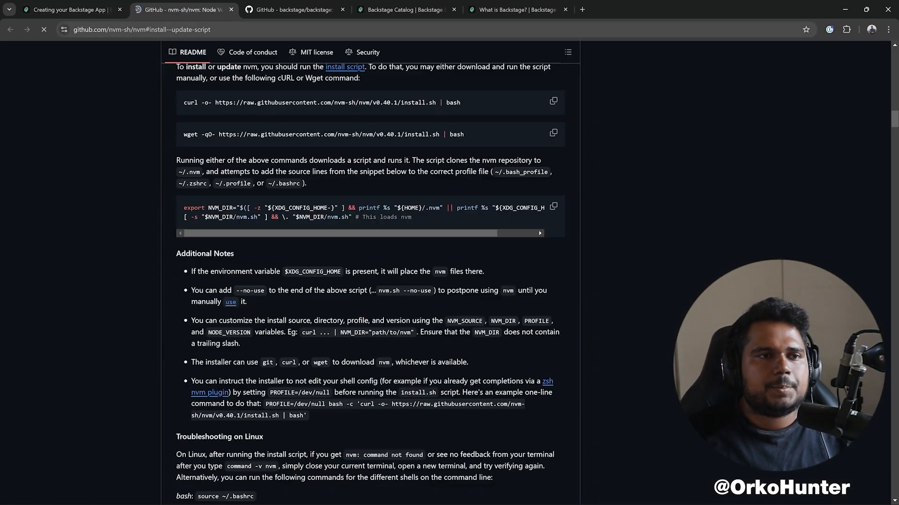
{"action": "scroll", "scroll_direction": "up", "scroll_amount": 3}
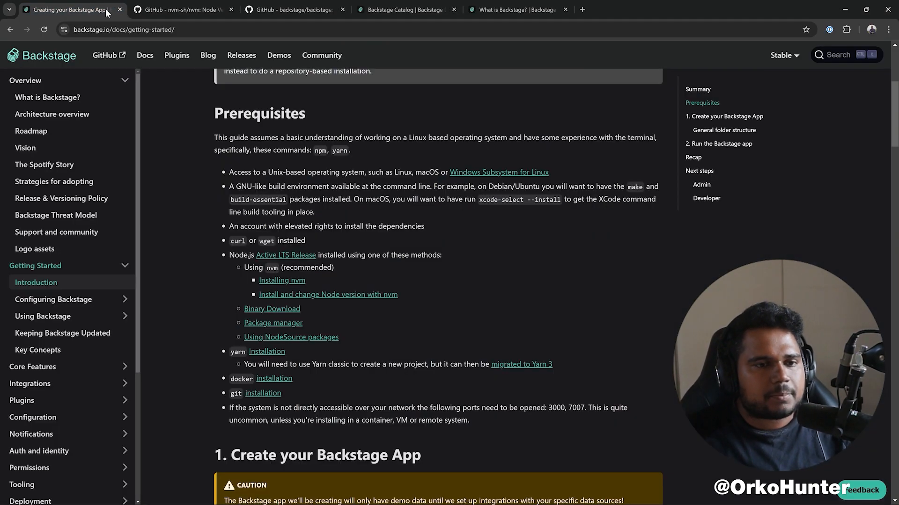
{"action": "scroll", "scroll_direction": "down", "scroll_amount": 3}
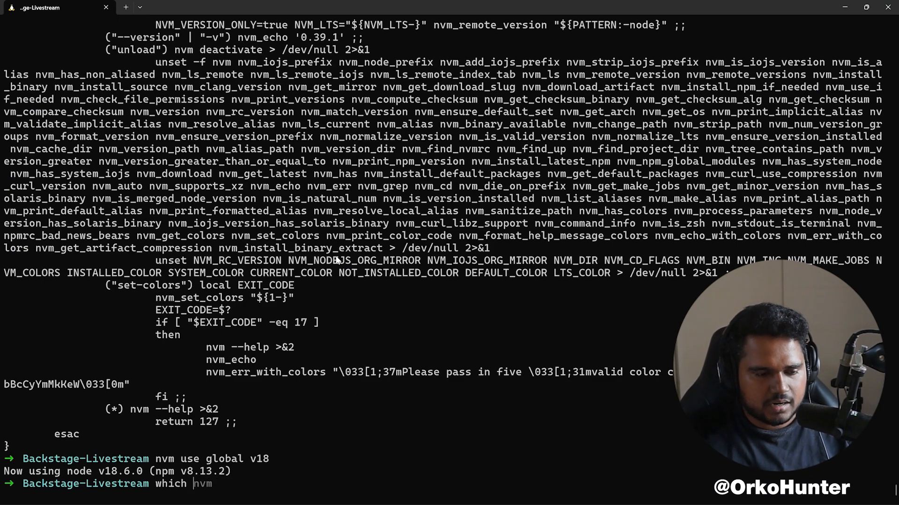
Step: Verify yarn's install location and Docker 20.10.13, returning to the docs tab
{"action": "key", "text": "Return"}
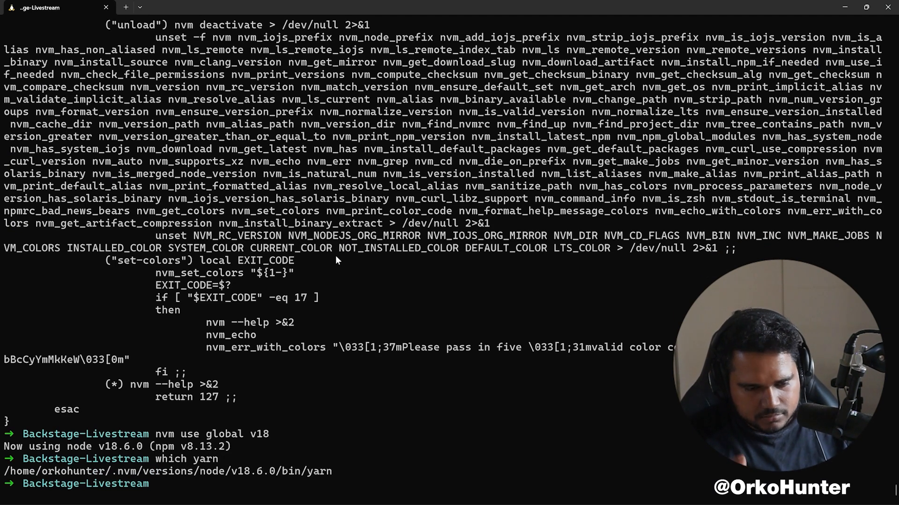
{"action": "left_click", "coordinate": [64, 10]}
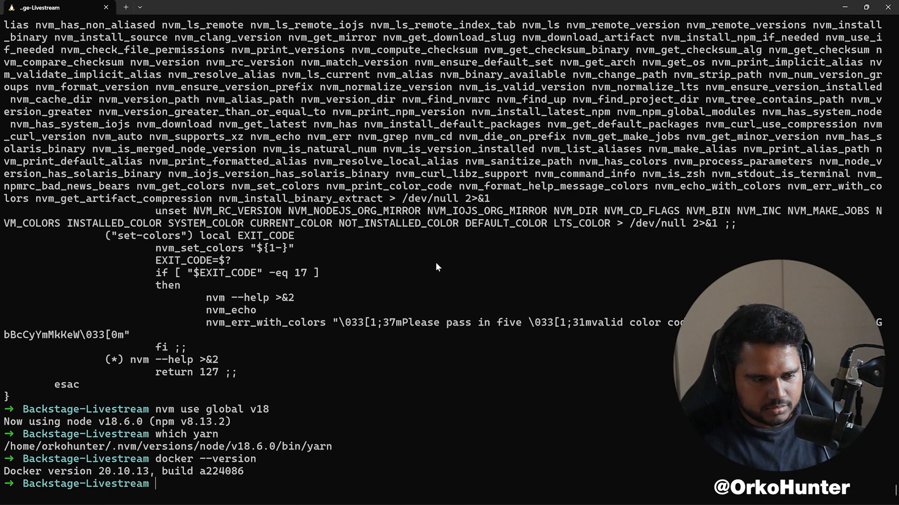
{"action": "left_click", "coordinate": [62, 9]}
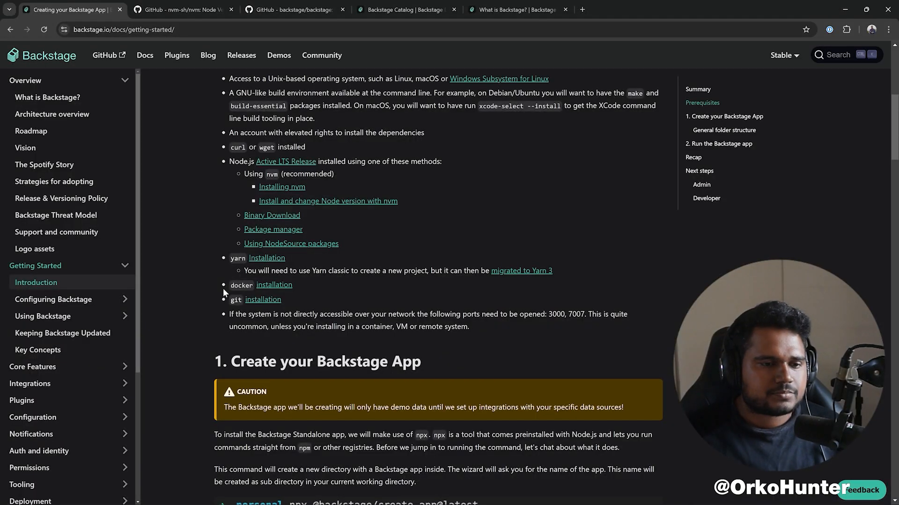
Step: Scroll through 'Create your Backstage App' down to the General folder structure section
{"action": "scroll", "scroll_direction": "down", "scroll_amount": 3}
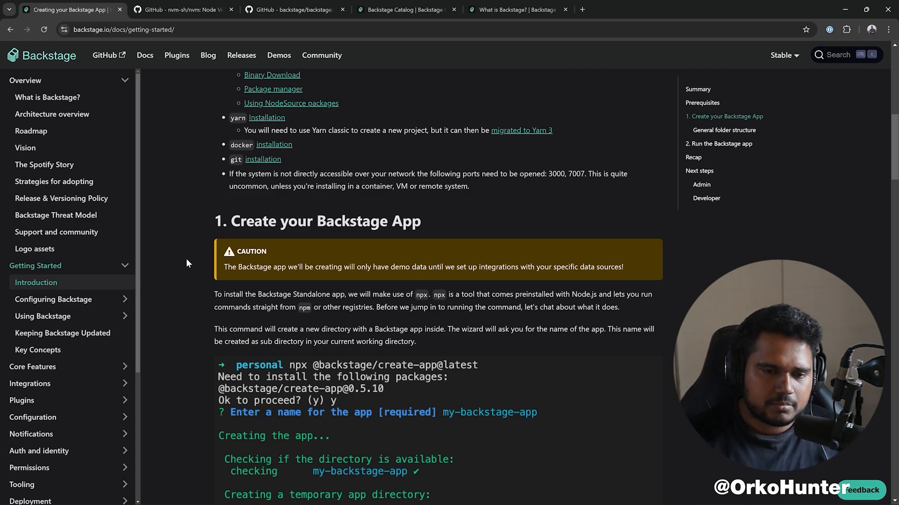
{"action": "scroll", "scroll_direction": "down", "scroll_amount": 3}
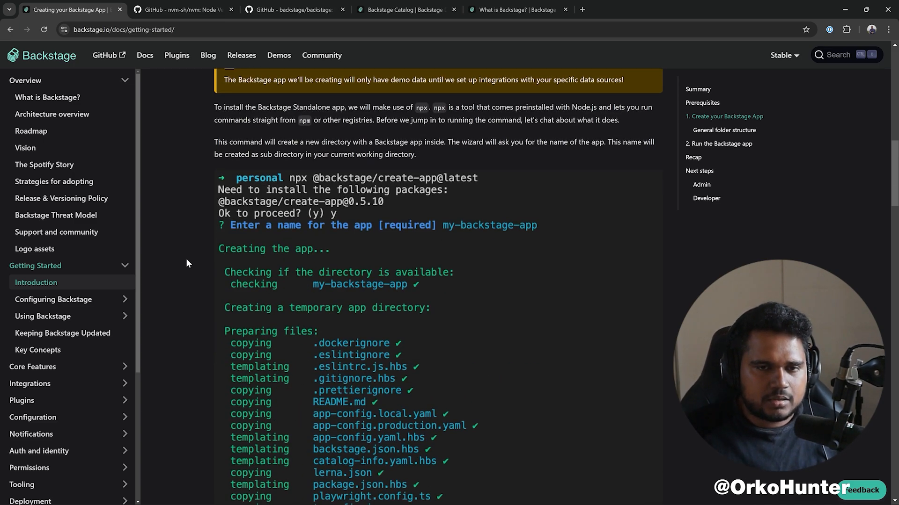
{"action": "scroll", "scroll_direction": "down", "scroll_amount": 3}
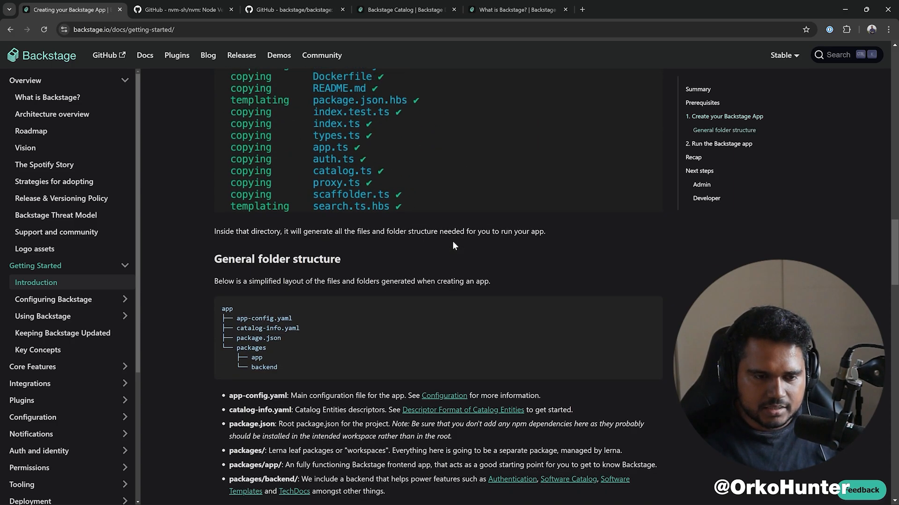
{"action": "scroll", "scroll_direction": "up", "scroll_amount": 3}
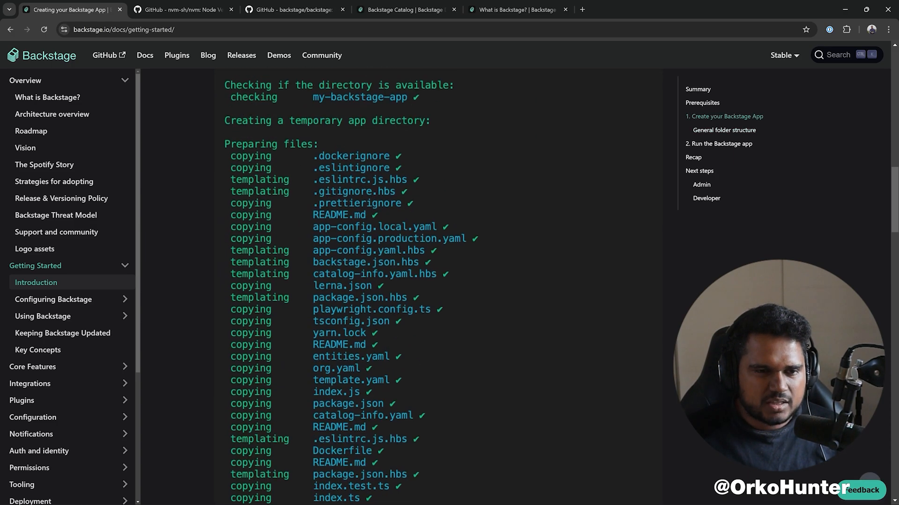
{"action": "scroll", "scroll_direction": "up", "scroll_amount": 3}
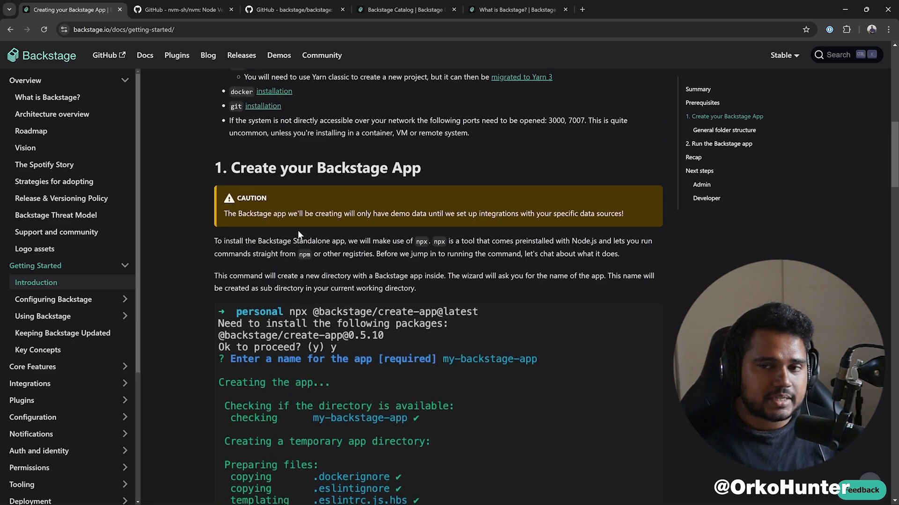
{"action": "scroll", "scroll_direction": "up", "scroll_amount": 3}
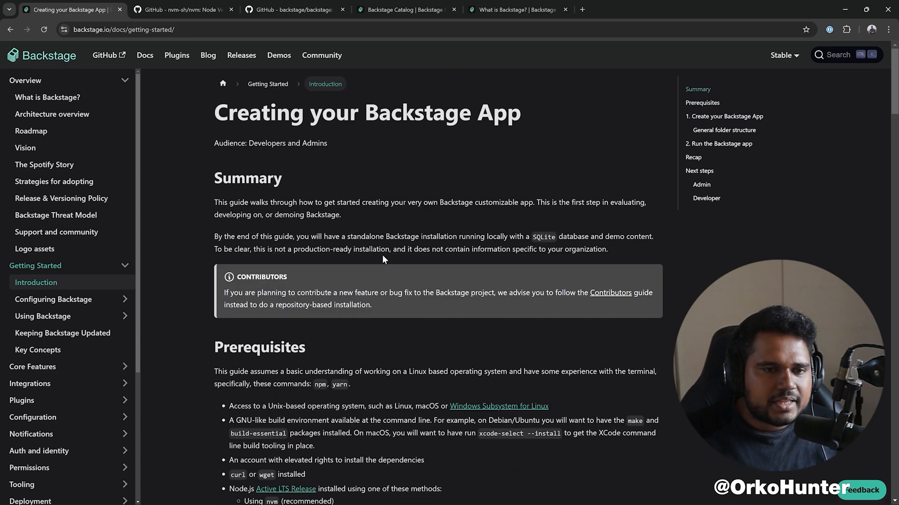
{"action": "scroll", "scroll_direction": "down", "scroll_amount": 3}
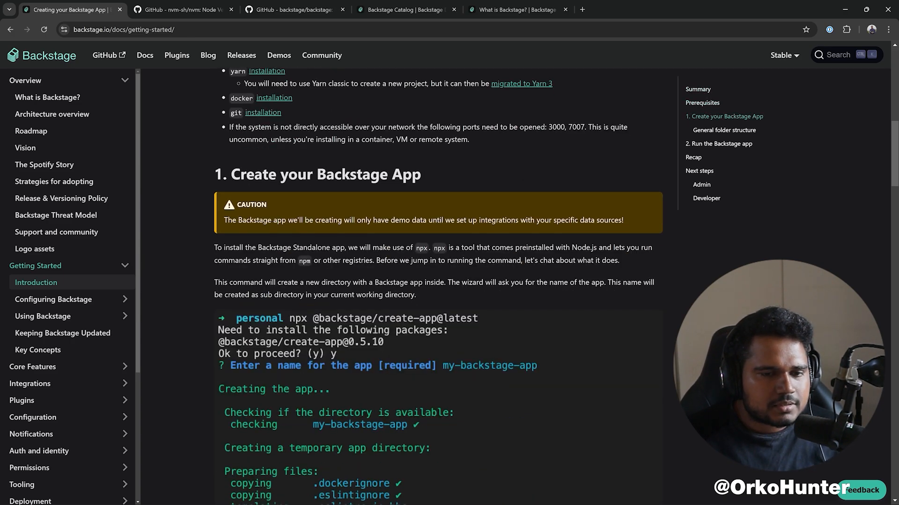
{"action": "scroll", "scroll_direction": "down", "scroll_amount": 3}
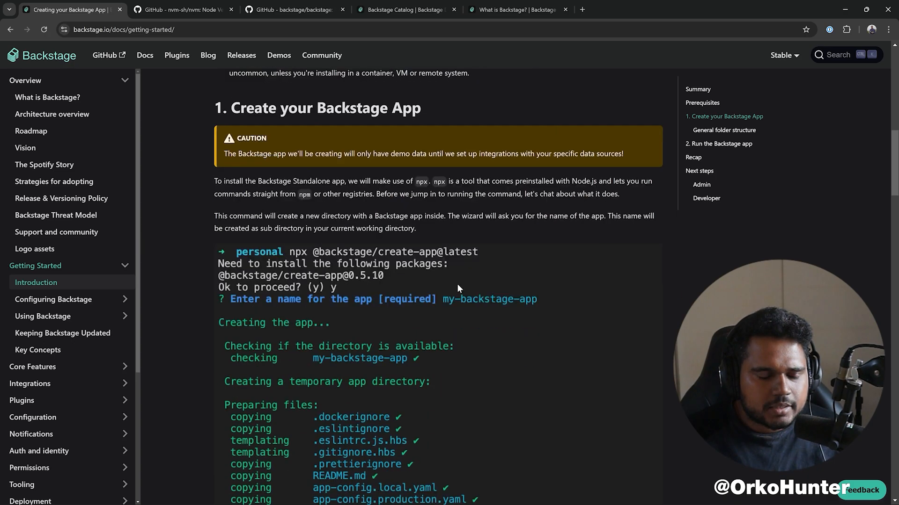
{"action": "scroll", "scroll_direction": "down", "scroll_amount": 3}
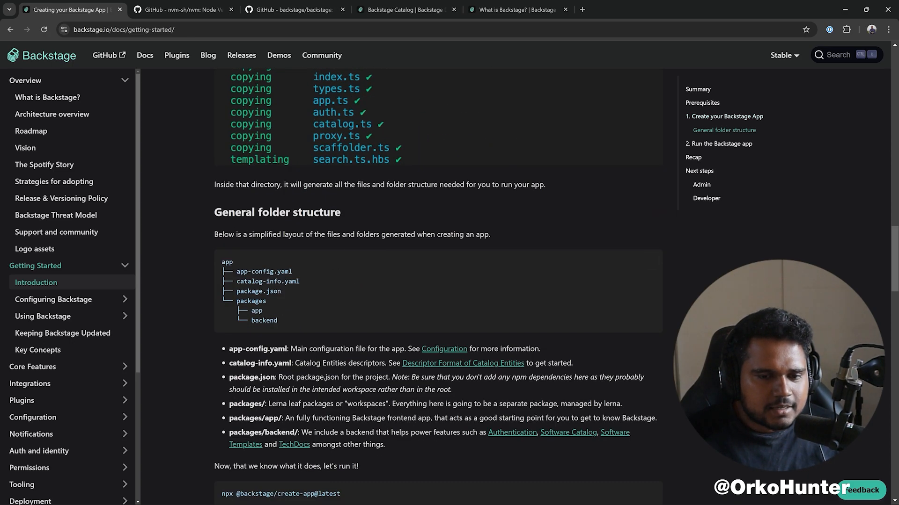
{"action": "scroll", "scroll_direction": "down", "scroll_amount": 3}
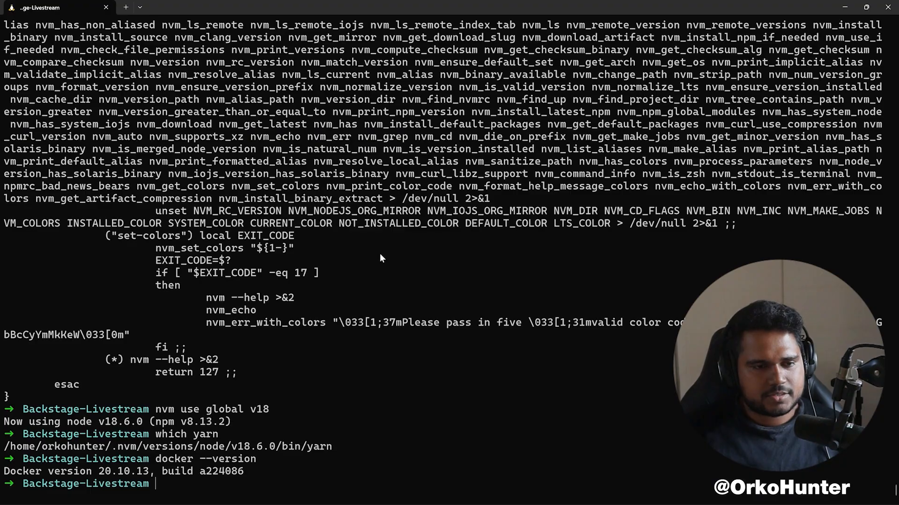
{"action": "type", "text": "npx @backstage/create-app@latest"}
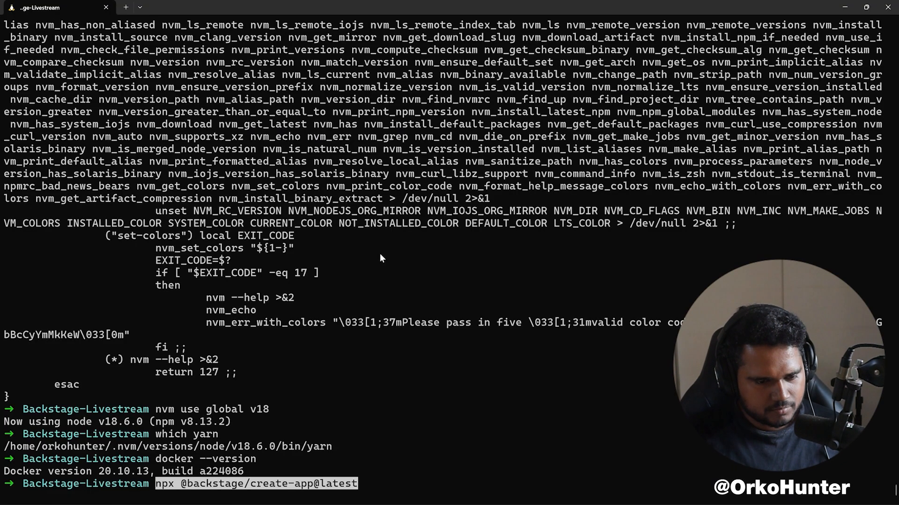
{"action": "mouse_move", "coordinate": [265, 419]}
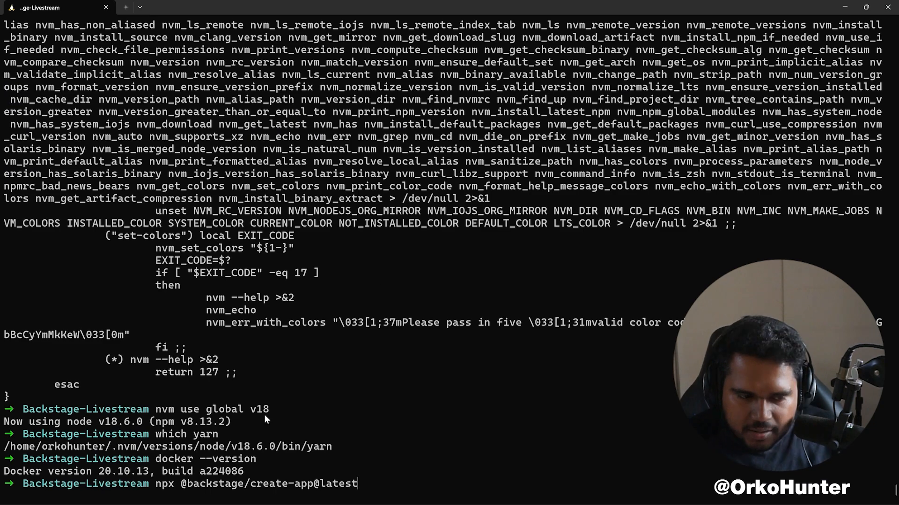
{"action": "mouse_move", "coordinate": [230, 478]}
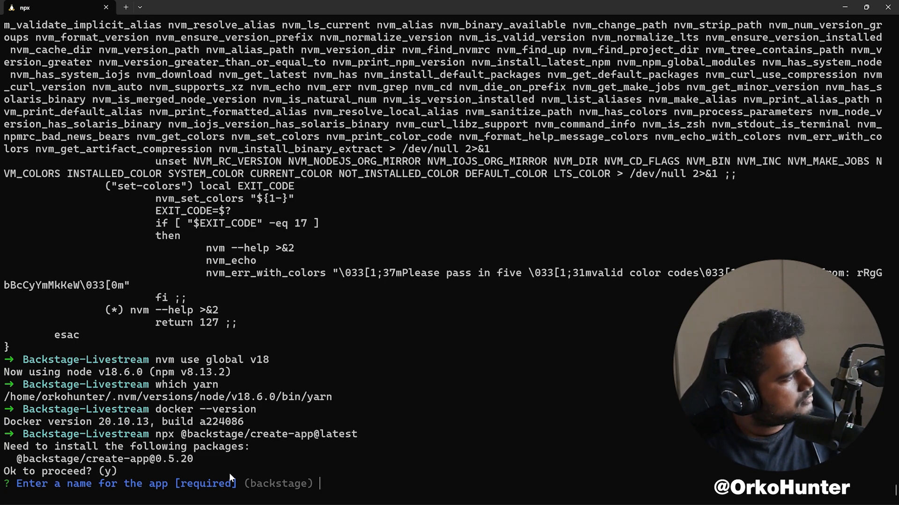
{"action": "type", "text": "my"}
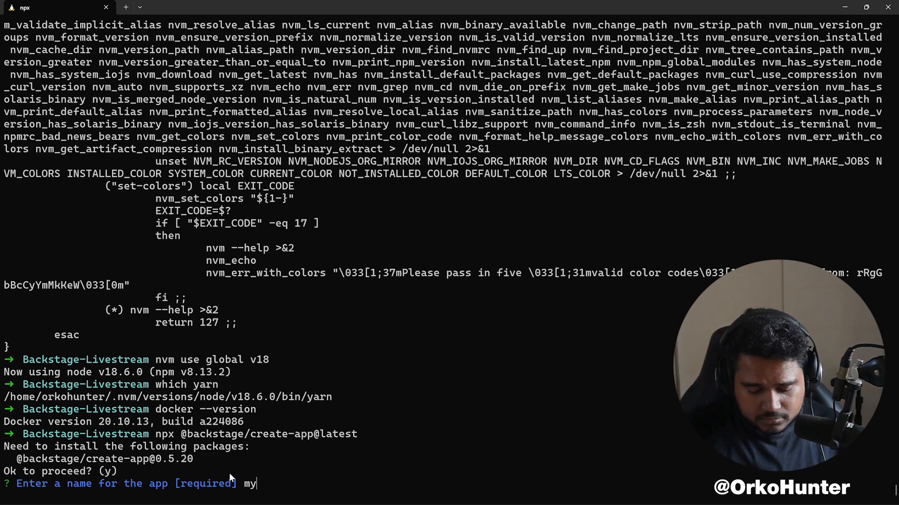
{"action": "type", "text": "-portal"}
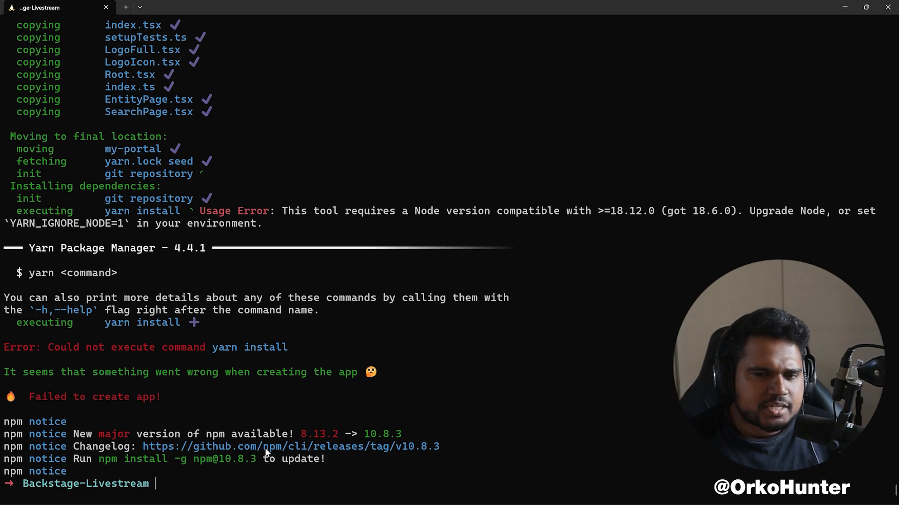
{"action": "mouse_move", "coordinate": [683, 218]}
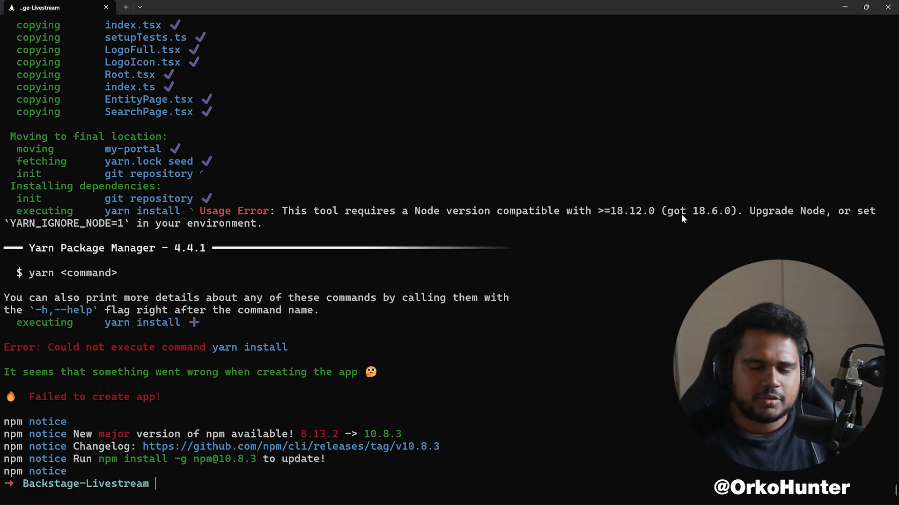
{"action": "mouse_move", "coordinate": [684, 251]}
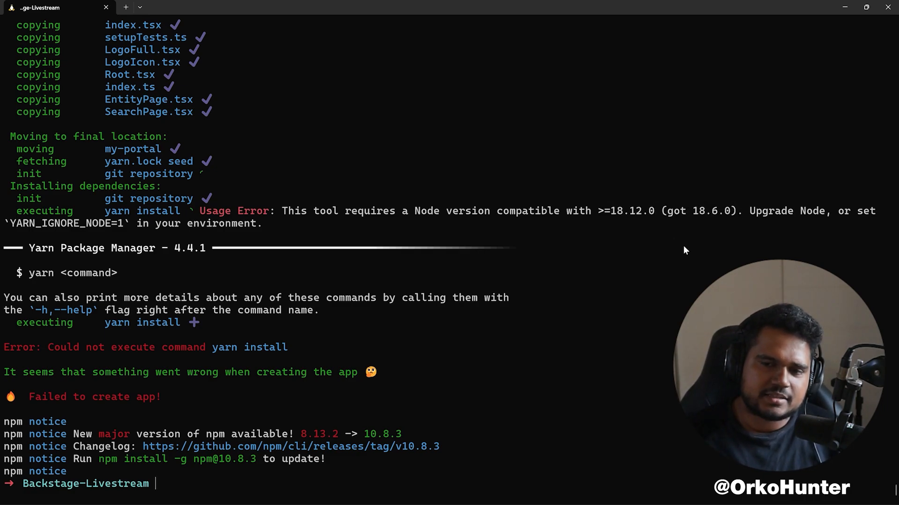
{"action": "mouse_move", "coordinate": [638, 246]}
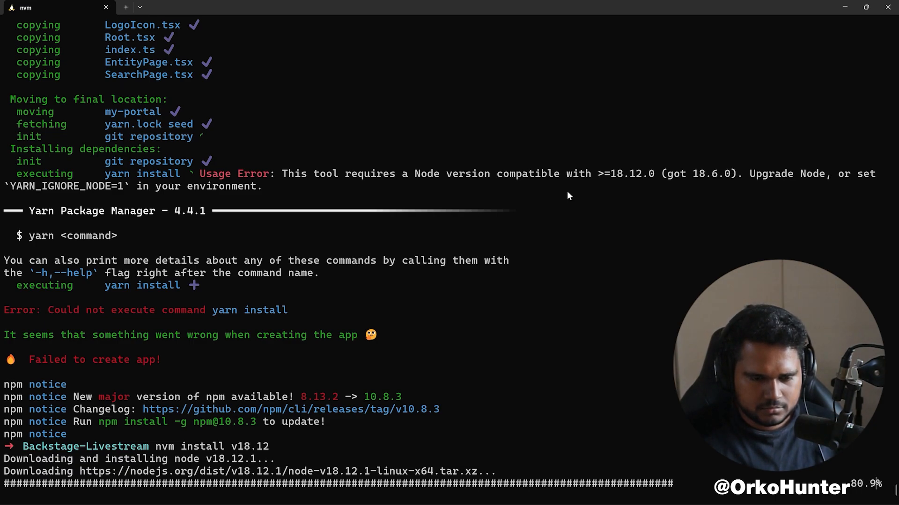
Step: Switch nvm's default Node to v18.12 and rerun create-app, accepting the install prompt
{"action": "scroll", "scroll_direction": "down", "scroll_amount": 3}
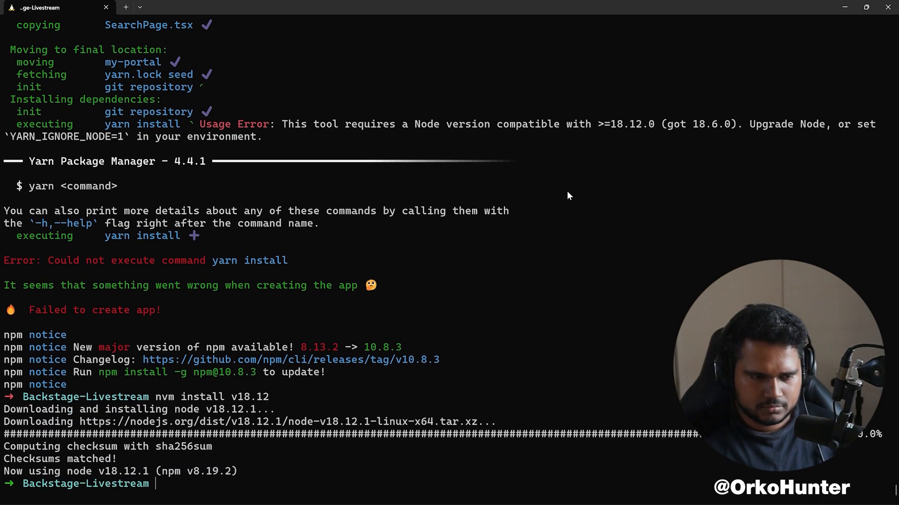
{"action": "type", "text": "nvm u"}
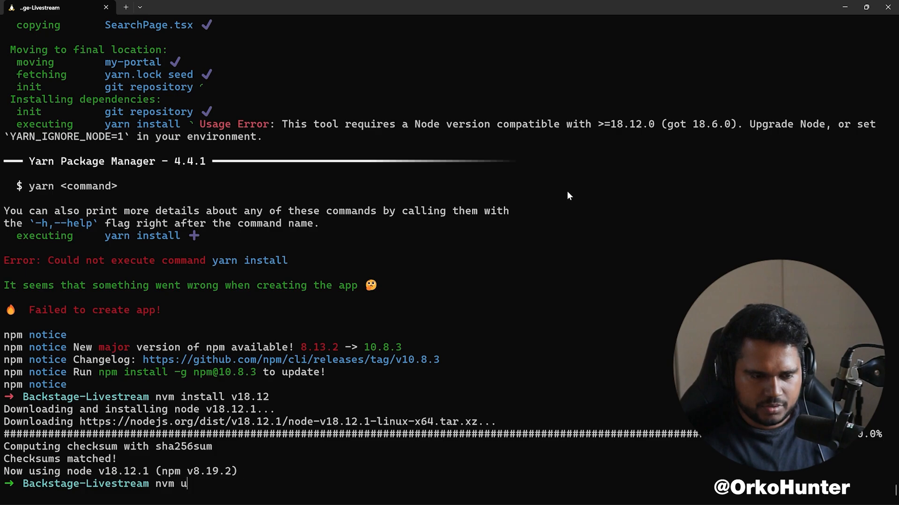
{"action": "key", "text": "Return"}
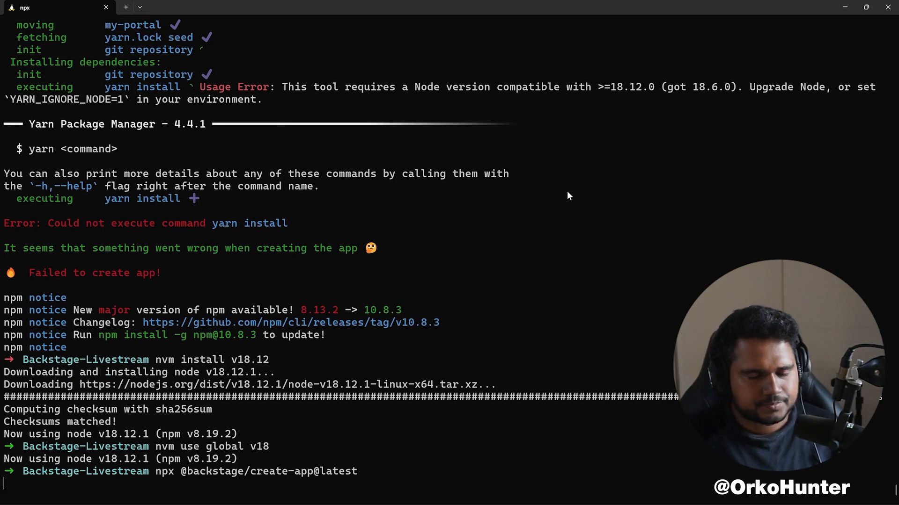
{"action": "key", "text": "Return"}
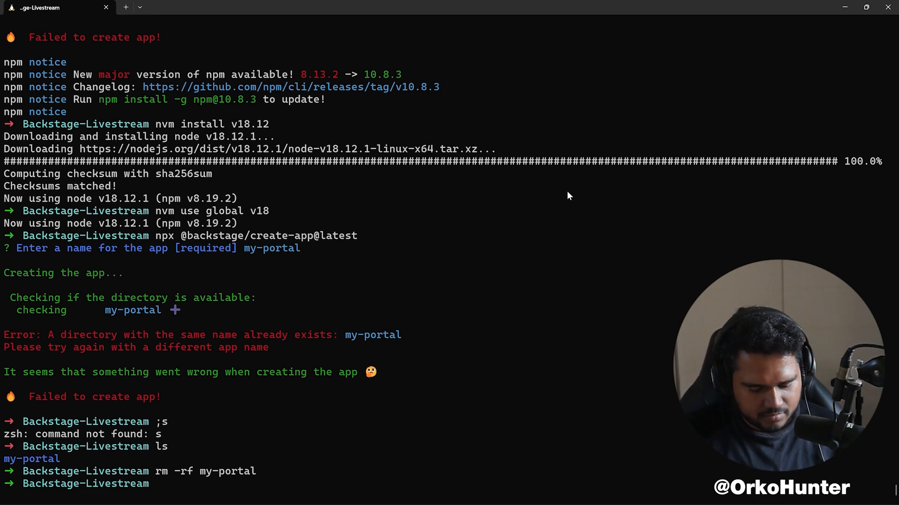
{"action": "type", "text": "np,"}
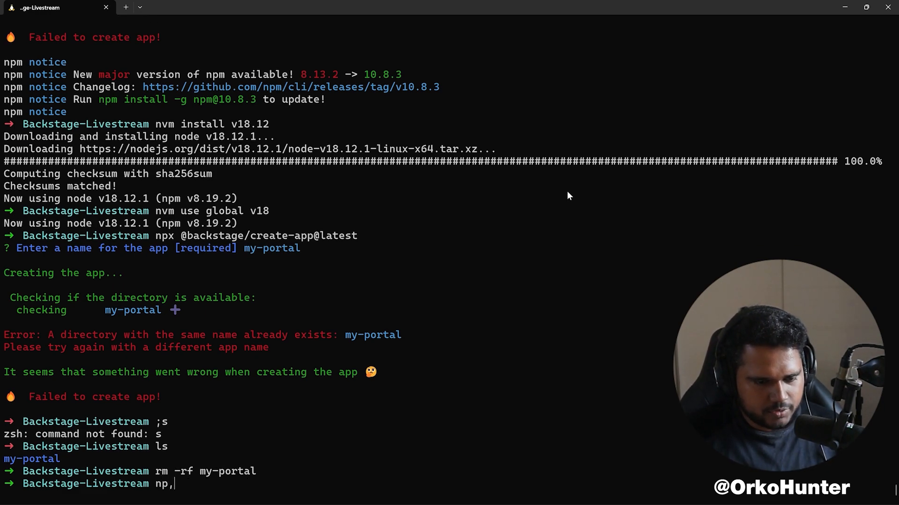
{"action": "key", "text": "Return"}
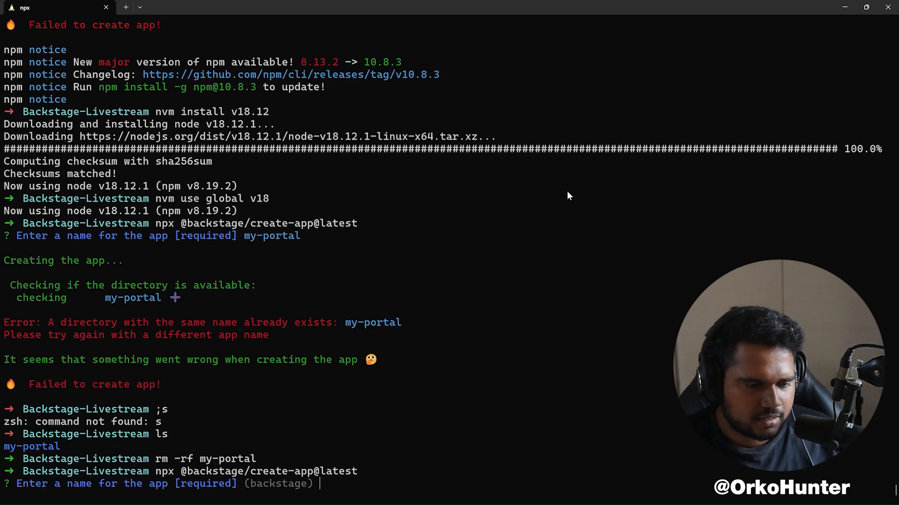
{"action": "type", "text": "my-"}
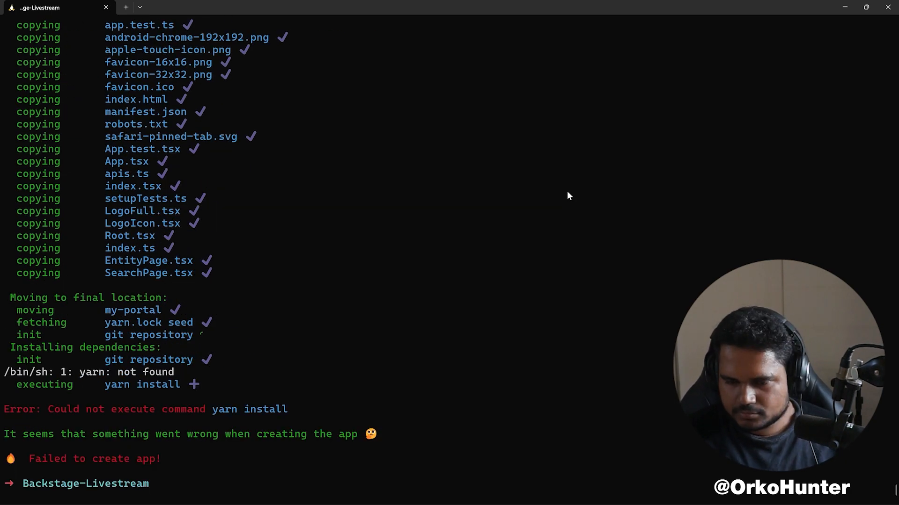
{"action": "mouse_move", "coordinate": [131, 415]}
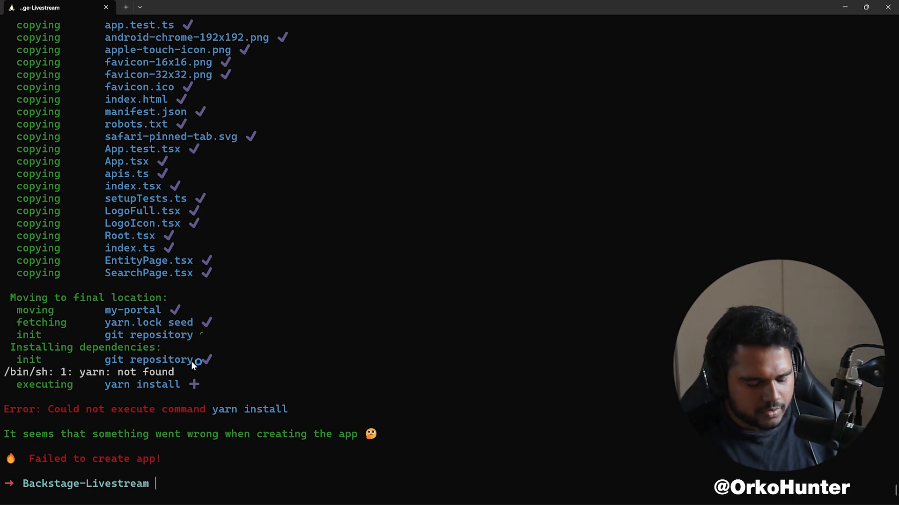
Step: Check whether yarn is installed with 'which yarn'
{"action": "type", "text": "which yarn"}
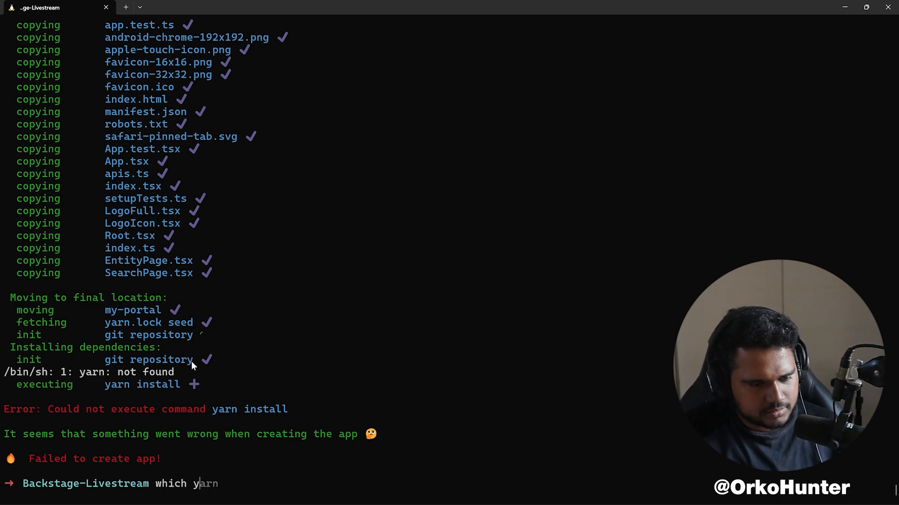
{"action": "key", "text": "Return"}
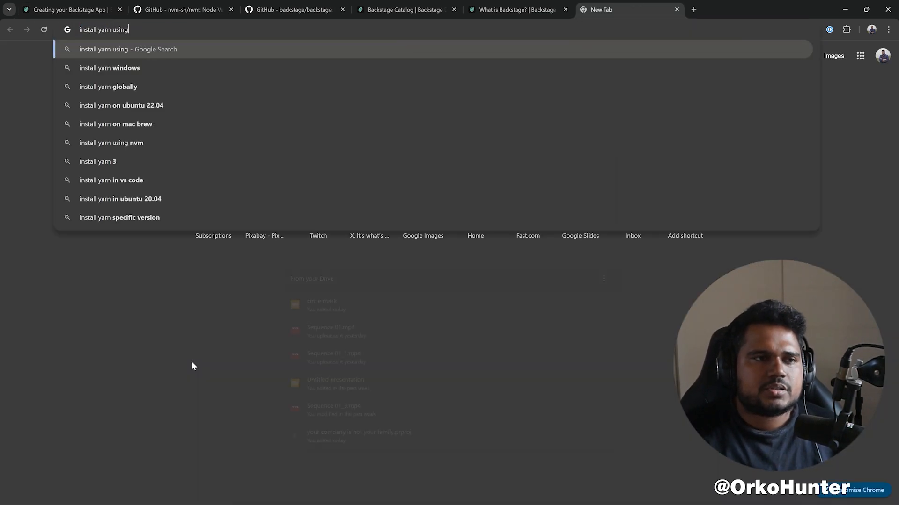
Step: Search 'install yarn using nvm' and view the Stack Overflow answer on yarn under nvm
{"action": "left_click", "coordinate": [111, 143]}
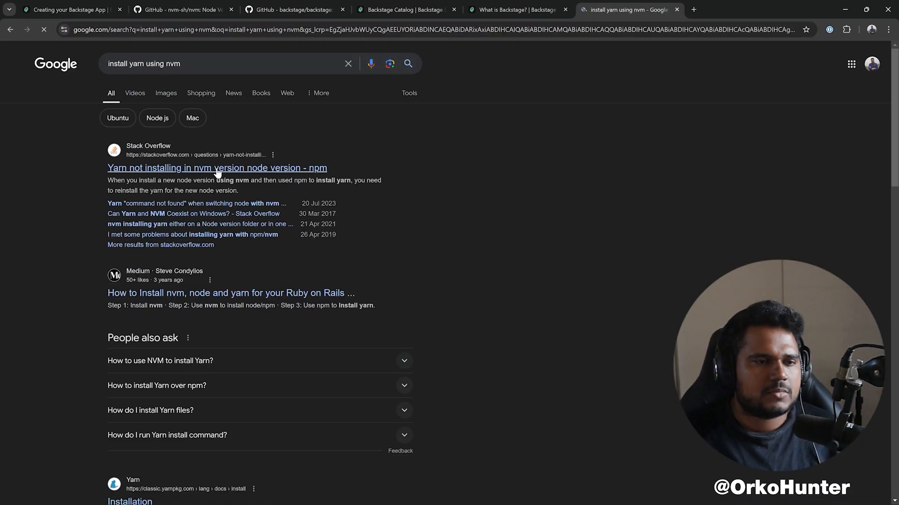
{"action": "left_click", "coordinate": [216, 168]}
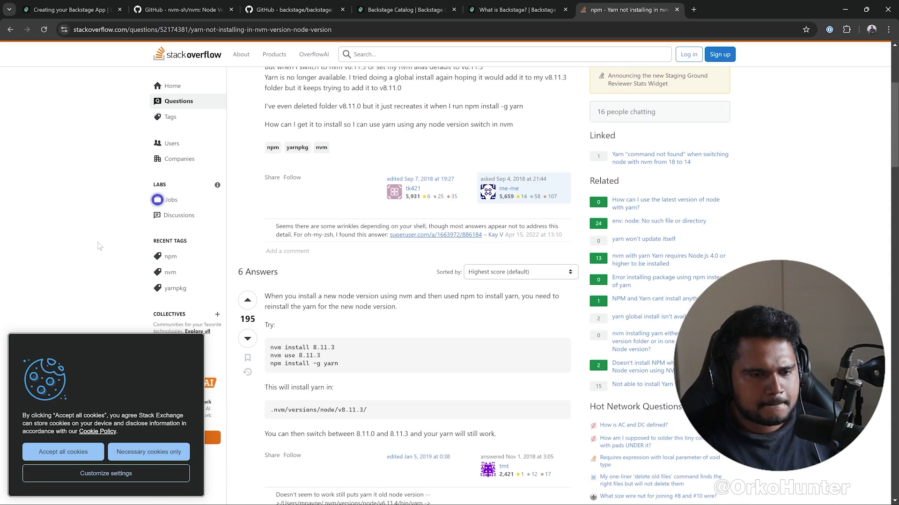
{"action": "double_click", "coordinate": [305, 363]}
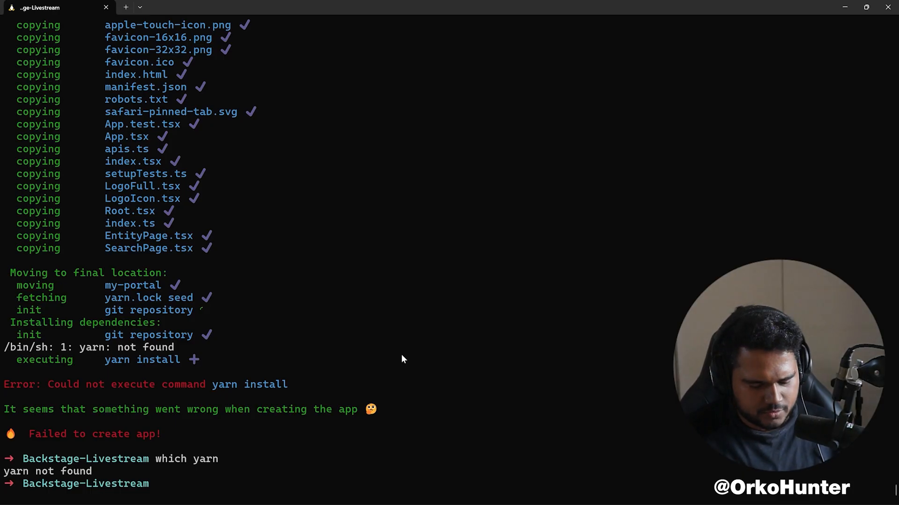
Step: Install yarn globally with 'npm install --global yarn'
{"action": "type", "text": "npm install --global yarn"}
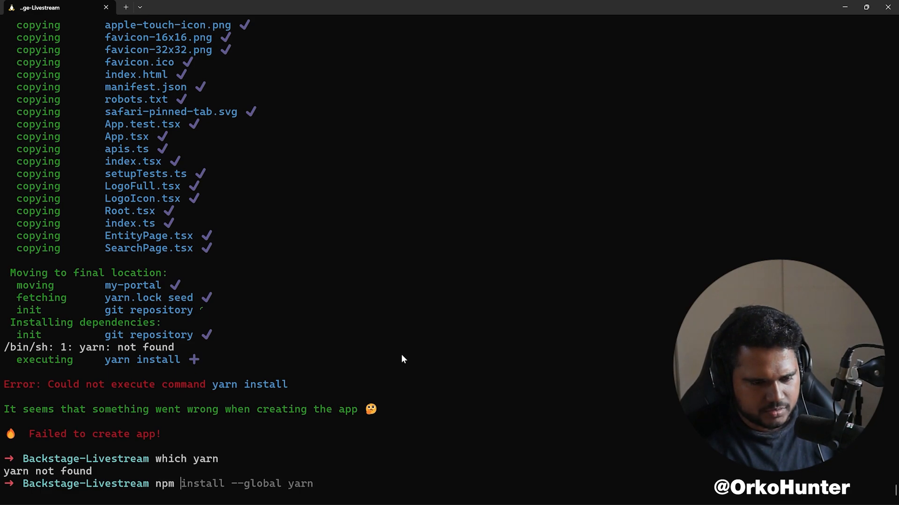
{"action": "key", "text": "Return"}
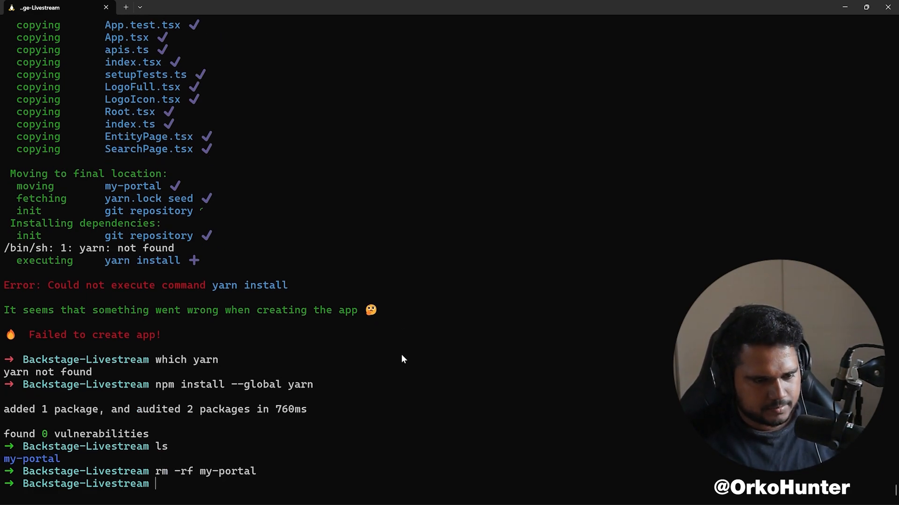
{"action": "type", "text": "npm install --global yarn"}
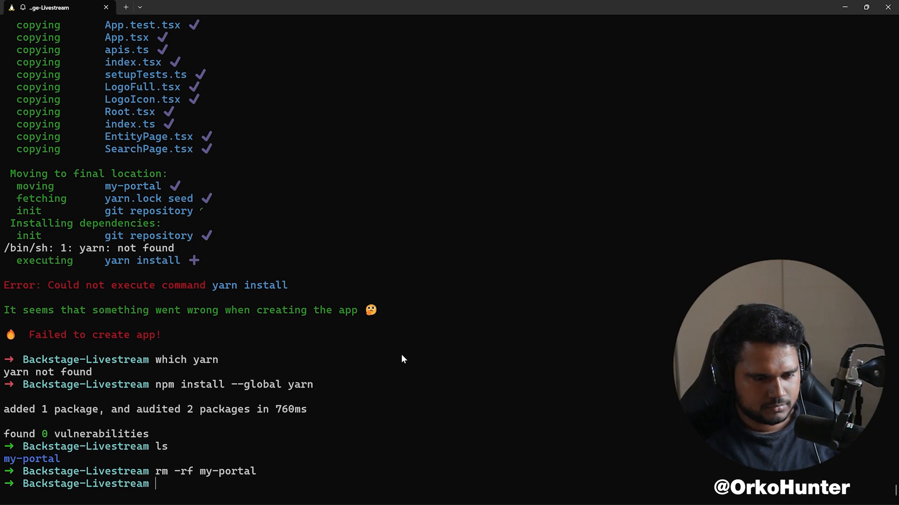
Step: Verify yarn is found, remove the old my-portal folder and rerun create-app
{"action": "type", "text": "yarn build"}
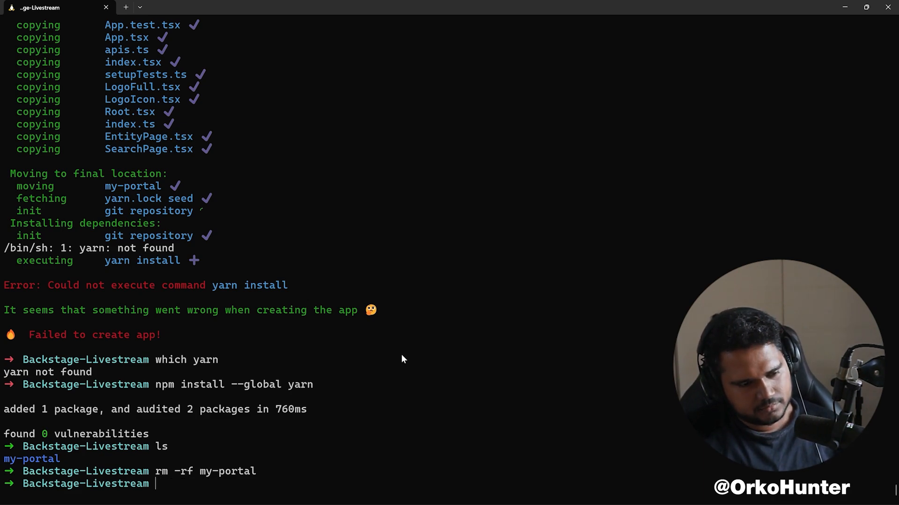
{"action": "type", "text": "which yarn"}
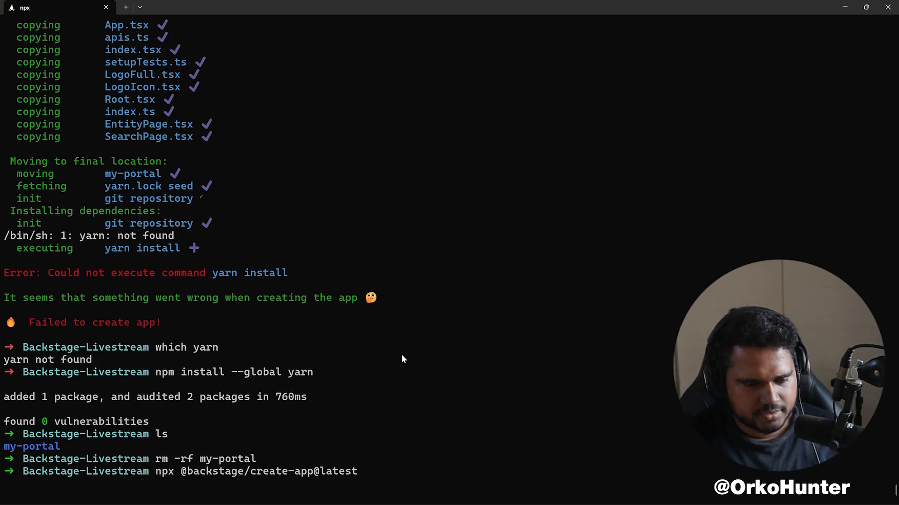
{"action": "key", "text": "Return"}
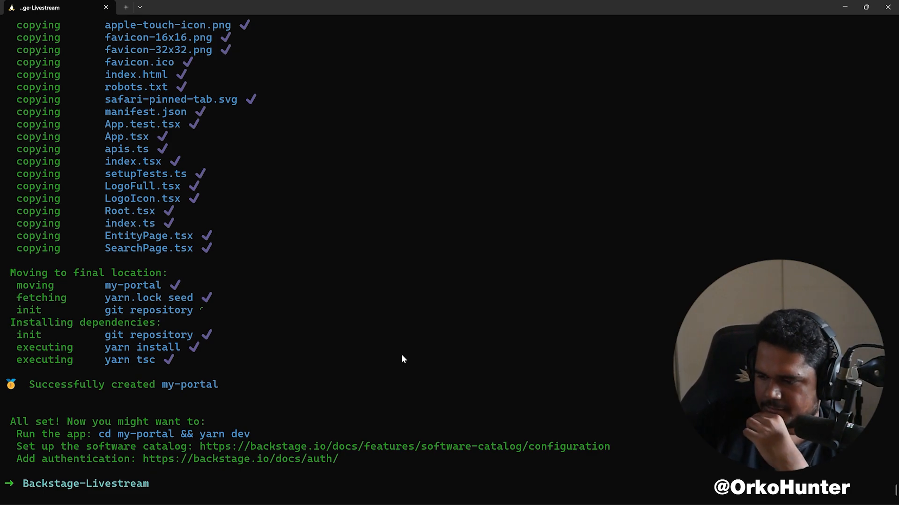
{"action": "mouse_move", "coordinate": [313, 336]}
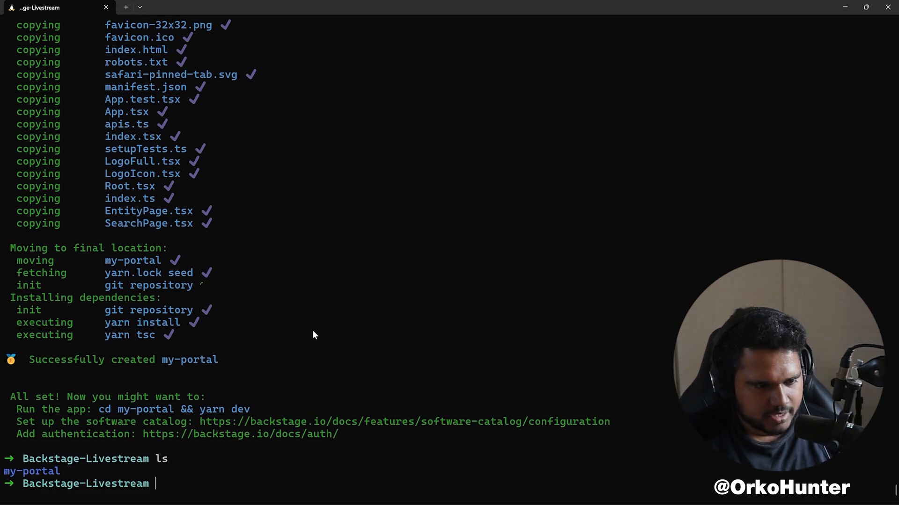
Step: Enter my-portal, check its files and git status, and launch 'code .' on the project
{"action": "type", "text": "cd my-portal"}
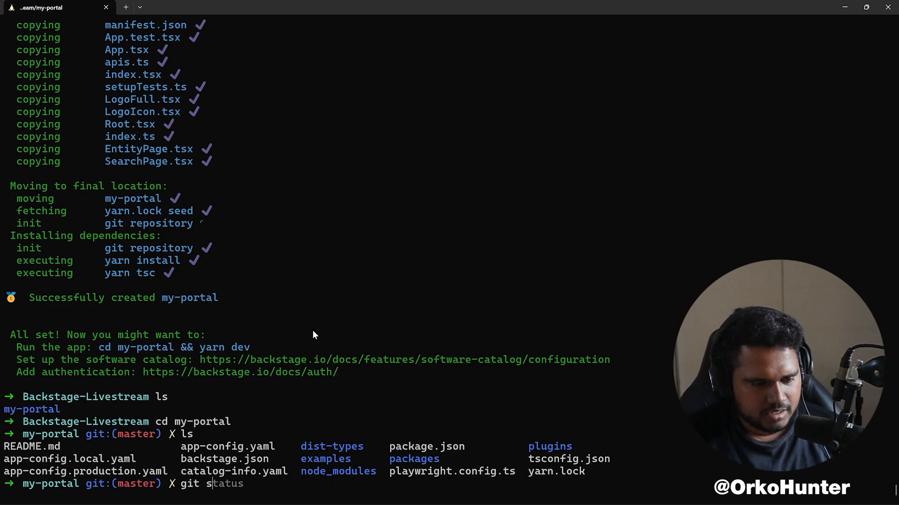
{"action": "key", "text": "Return"}
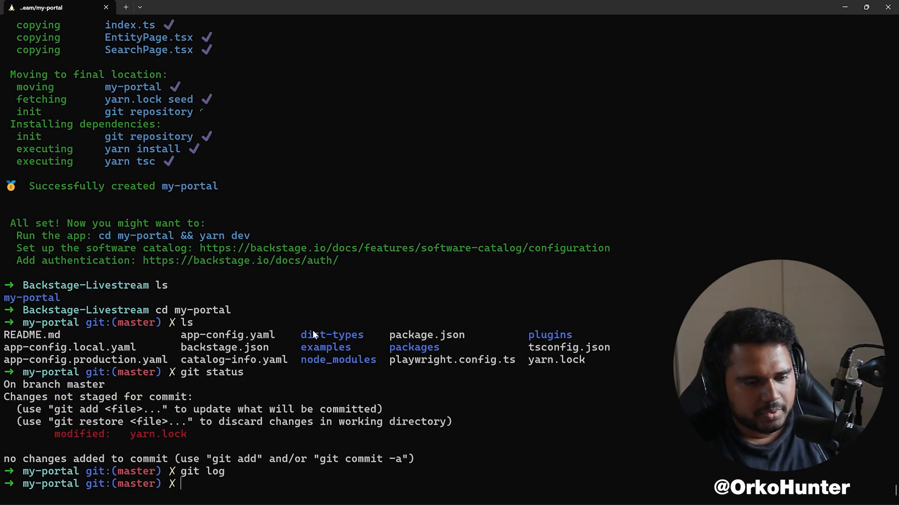
{"action": "type", "text": "code ."}
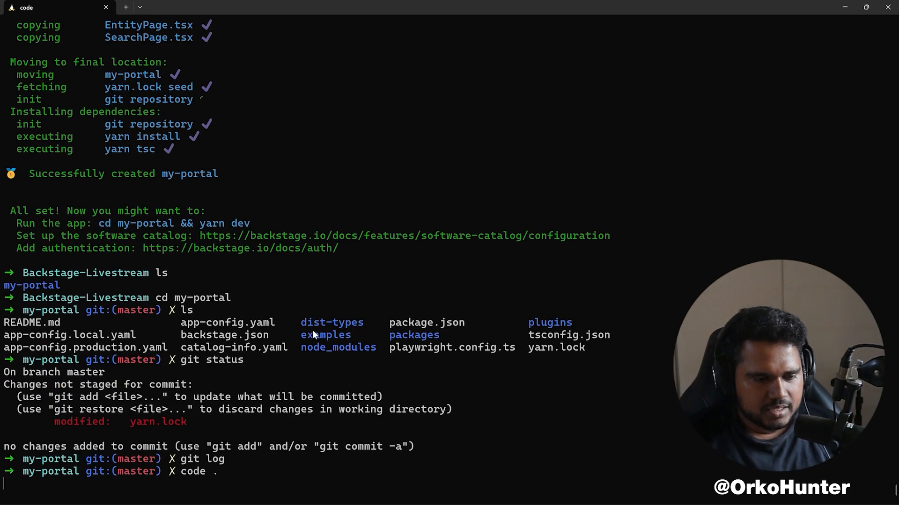
{"action": "key", "text": "Return"}
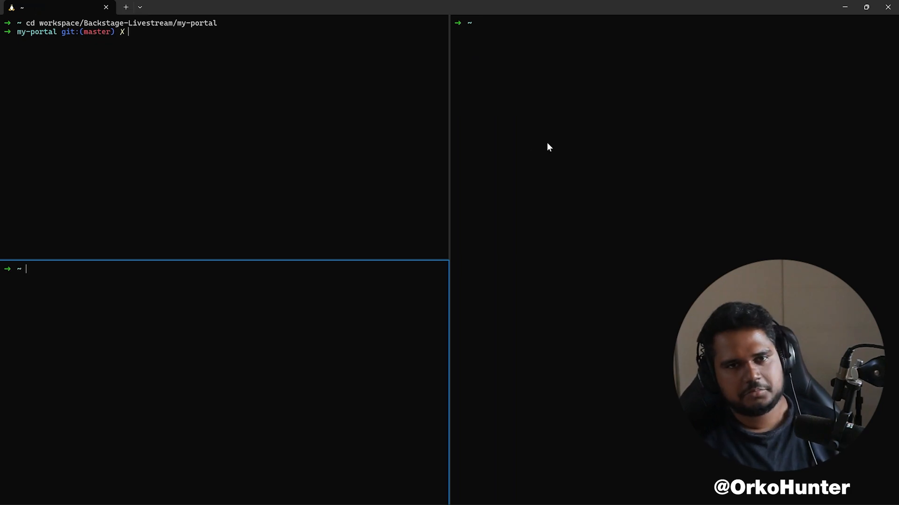
Step: Install the my-portal dependencies with 'yarn install' in the top-left pane
{"action": "left_click", "coordinate": [224, 137]}
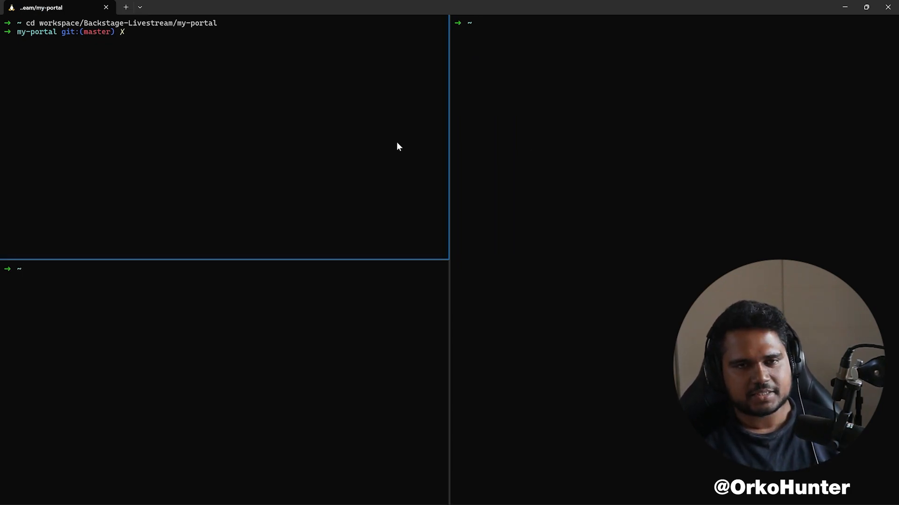
{"action": "mouse_move", "coordinate": [349, 114]}
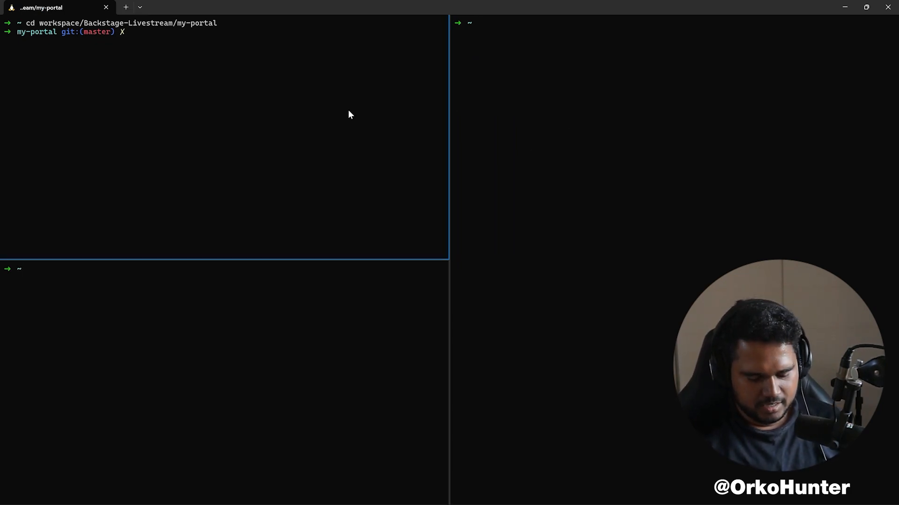
{"action": "type", "text": "yarn"}
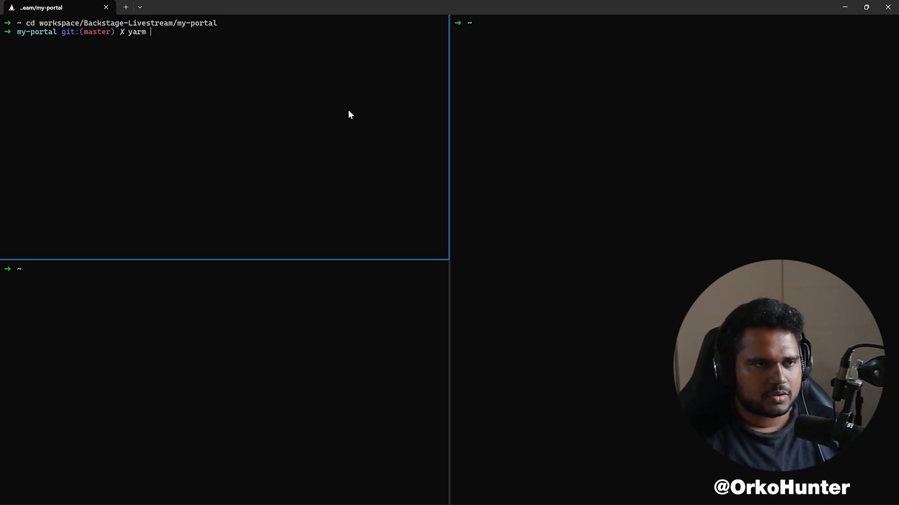
{"action": "type", "text": "install"}
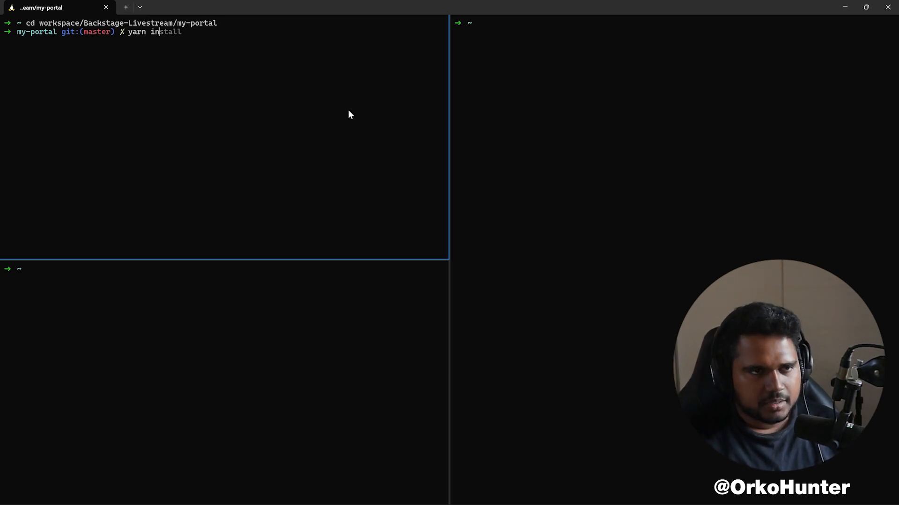
{"action": "key", "text": "Return"}
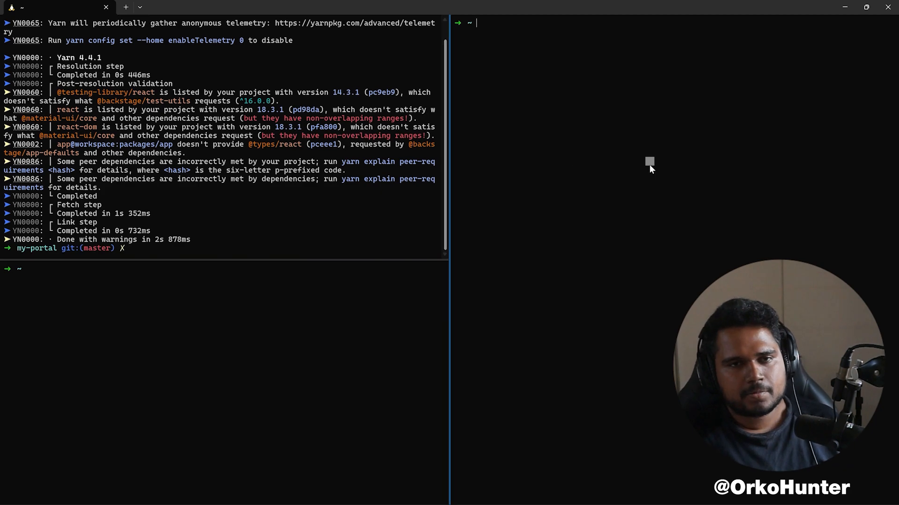
Step: Start the frontend dev server with 'yarn start', serving at localhost:3000
{"action": "type", "text": "yarn build"}
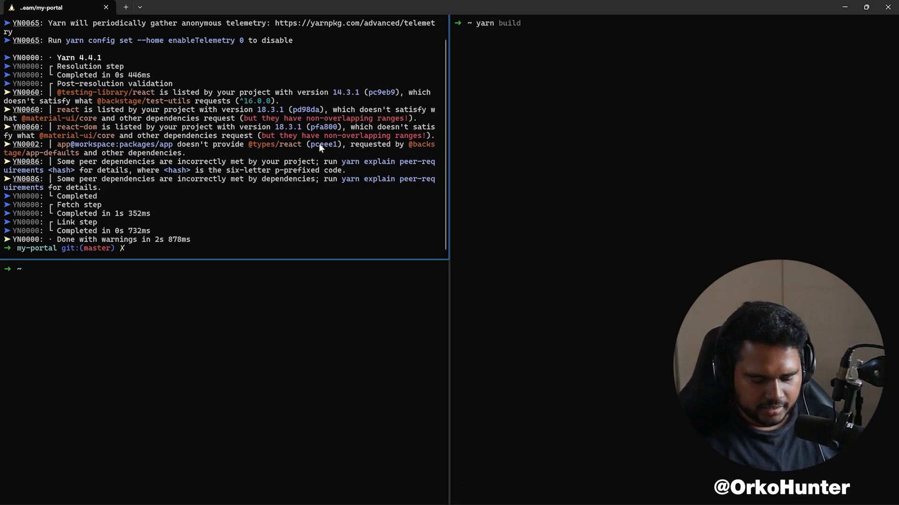
{"action": "type", "text": "yarn start"}
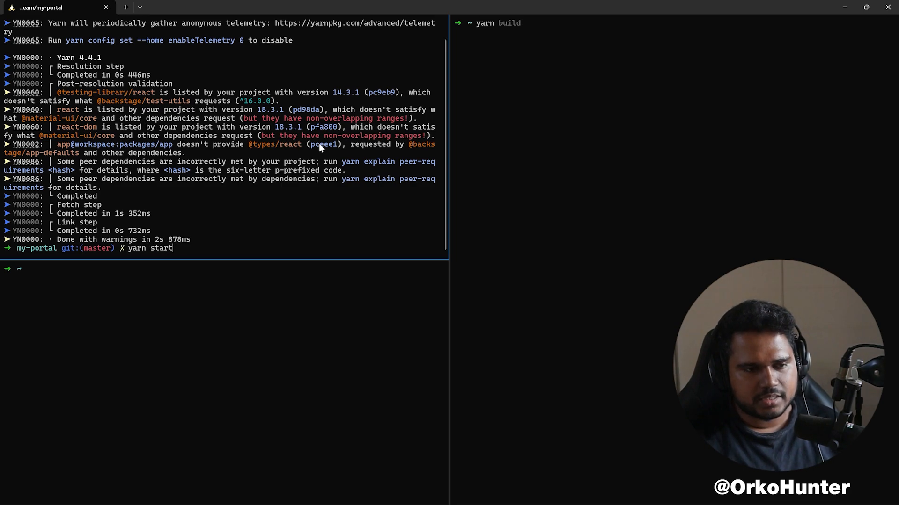
{"action": "key", "text": "Return"}
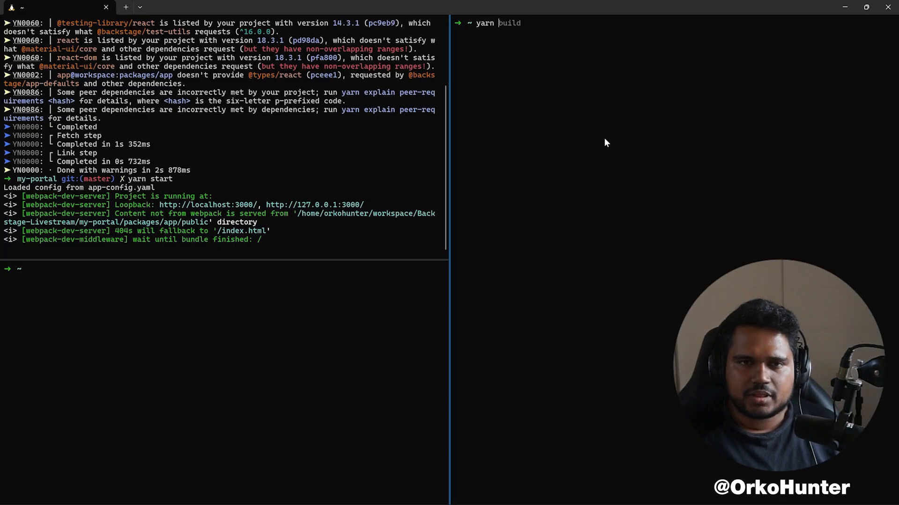
Step: In the right pane, cd into workspace/Backstage-Livestream/my-portal and run 'yarn start-backend'
{"action": "key", "text": "ctrl+u"}
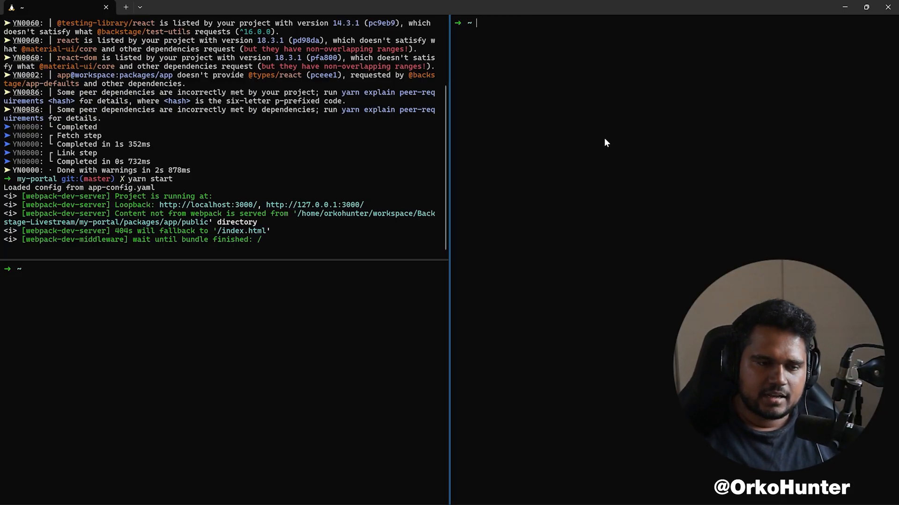
{"action": "type", "text": "cd workspace/Backstage-Livestream/my-portal"}
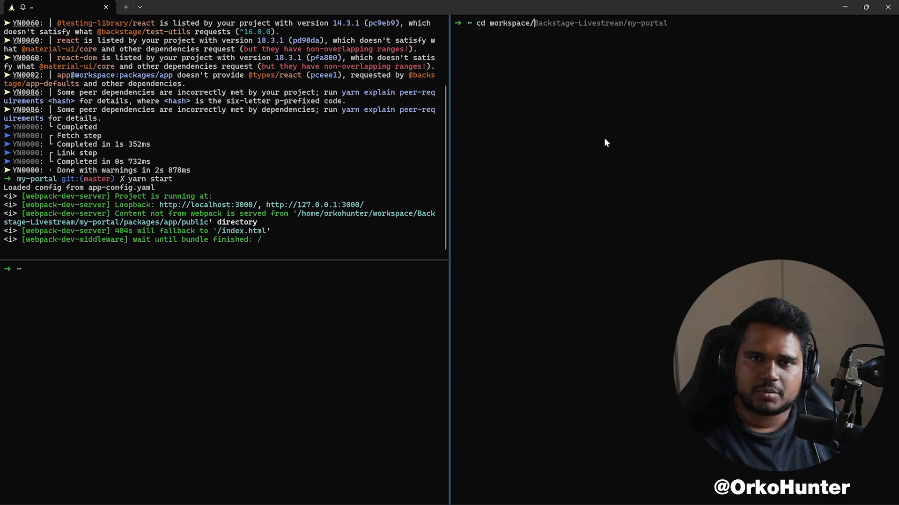
{"action": "key", "text": "Return"}
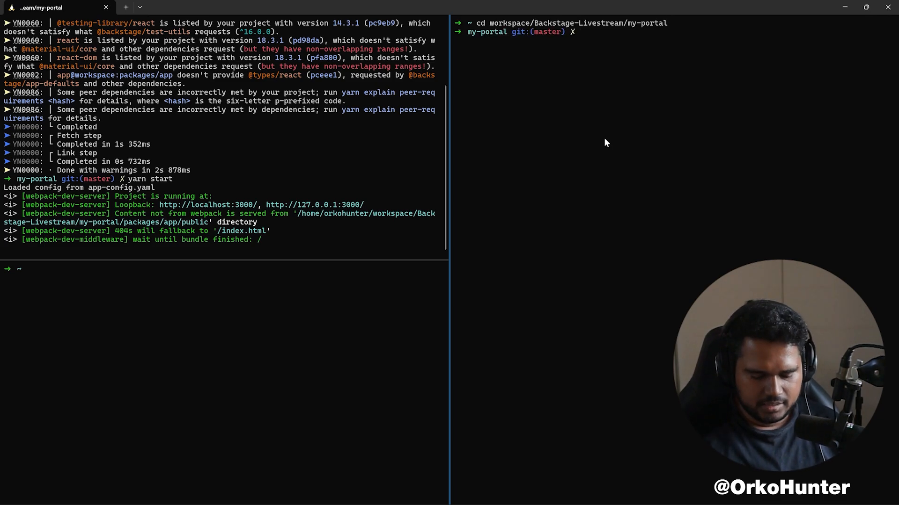
{"action": "type", "text": "yarn start-backend"}
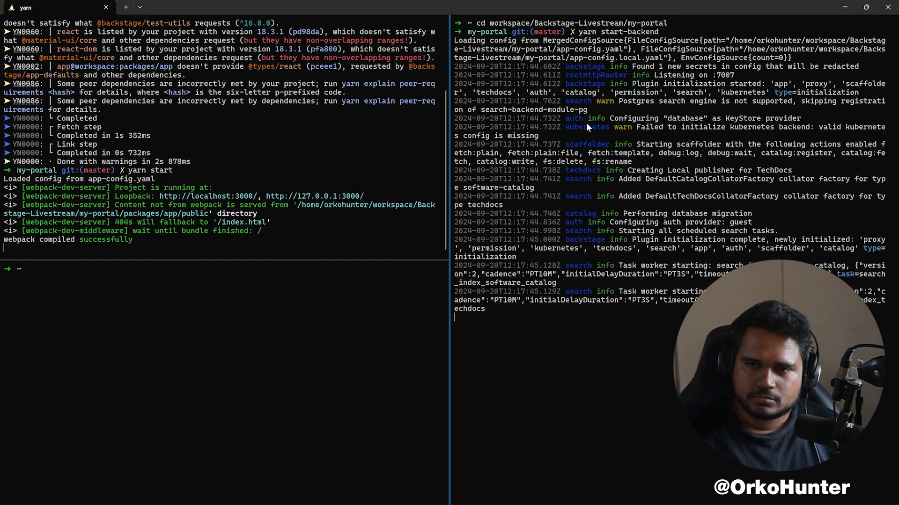
{"action": "mouse_move", "coordinate": [235, 184]}
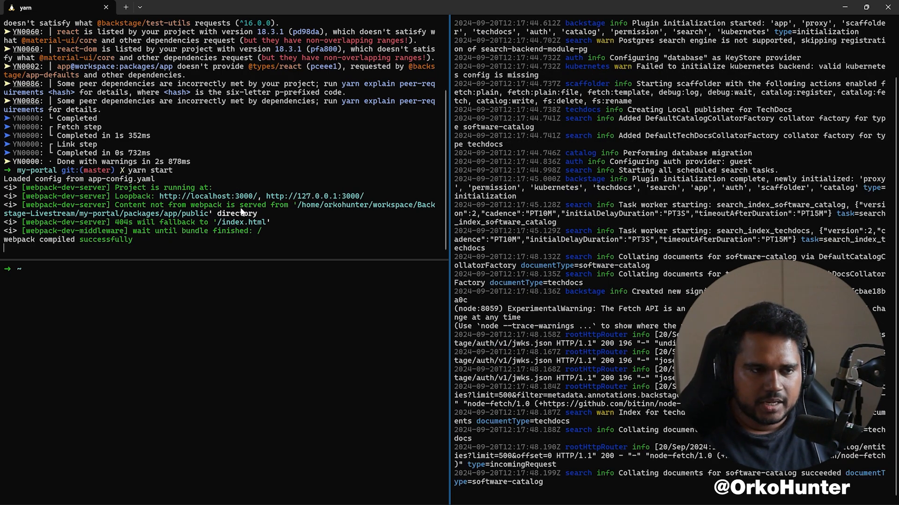
Step: Move the bottom-left pane into workspace/Backstage-Livestream/my-portal as well
{"action": "type", "text": "cd workspace/Backstage-Livestream/my-portal"}
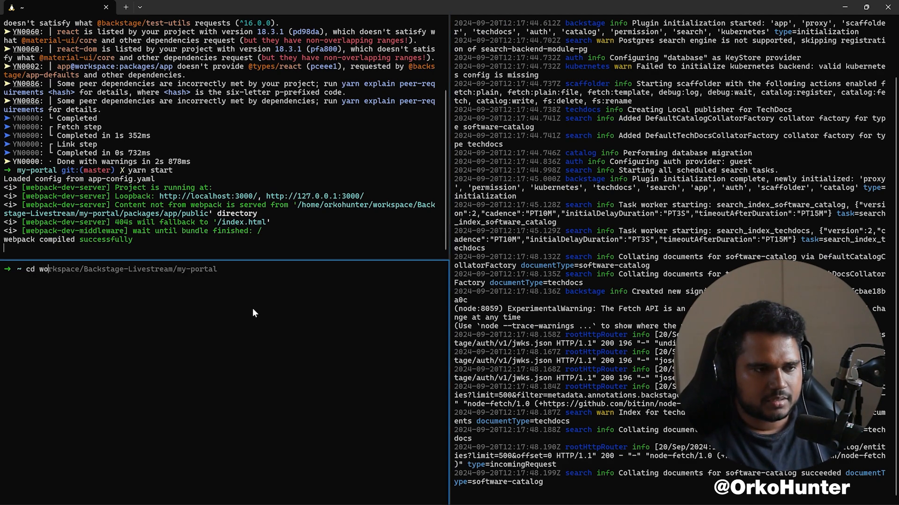
{"action": "key", "text": "Return"}
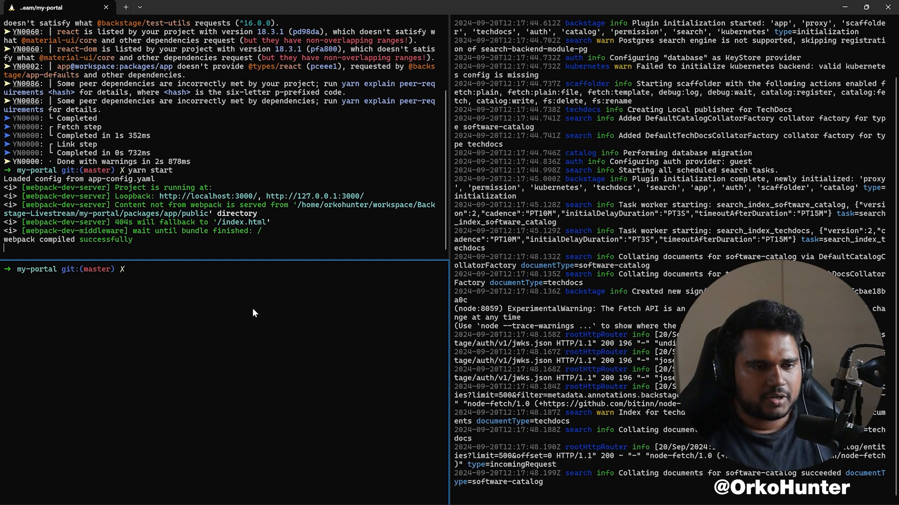
{"action": "mouse_move", "coordinate": [583, 222]}
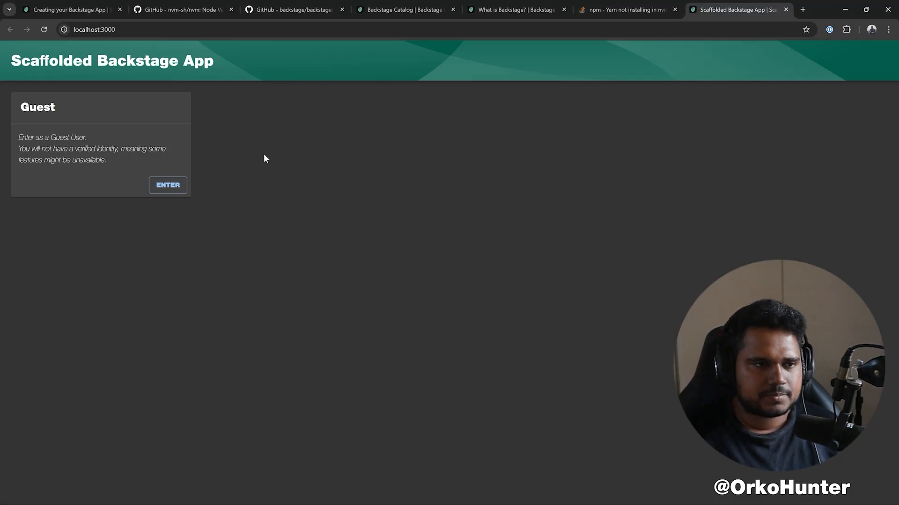
{"action": "mouse_move", "coordinate": [242, 152]}
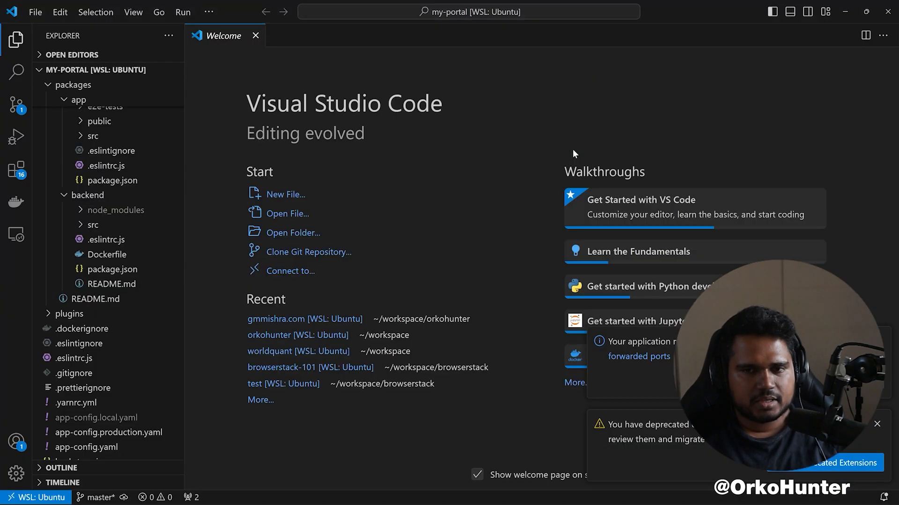
Step: Scroll the Explorer through packages > app and backend, then collapse packages
{"action": "scroll", "scroll_direction": "up", "scroll_amount": 3}
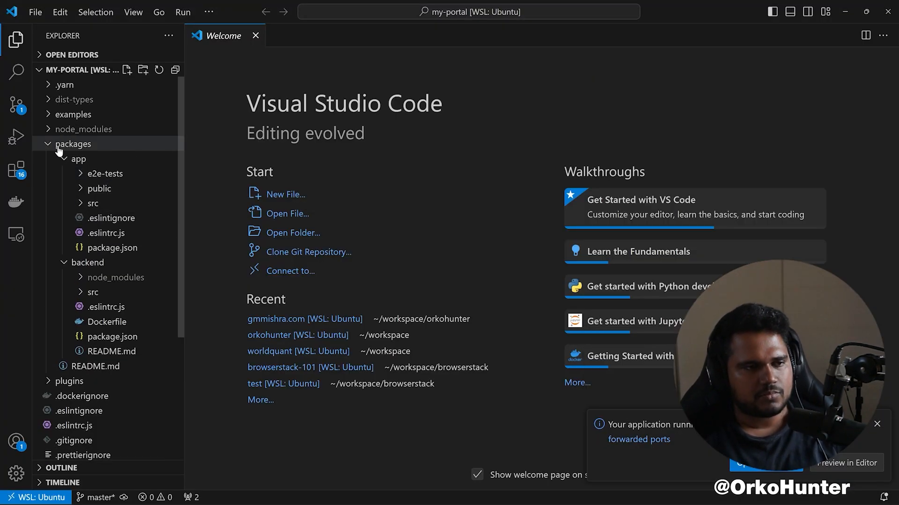
{"action": "mouse_move", "coordinate": [81, 160]}
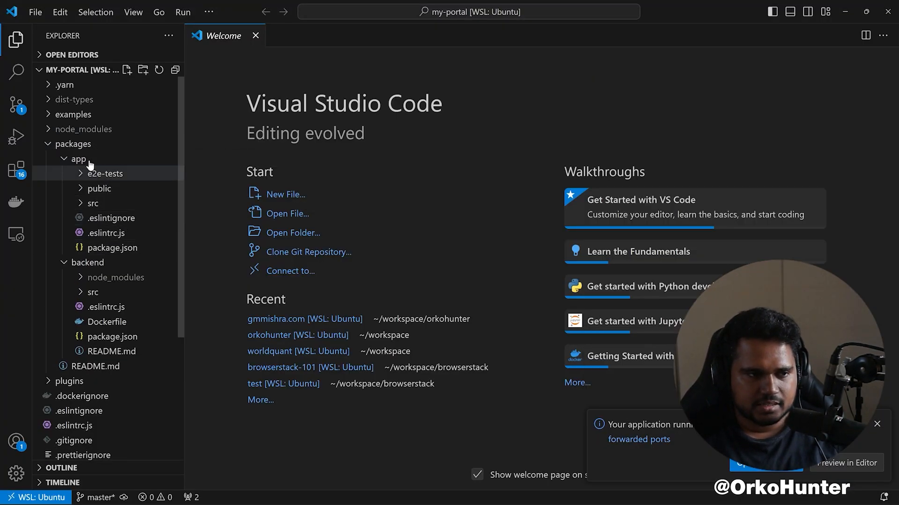
{"action": "mouse_move", "coordinate": [91, 292]}
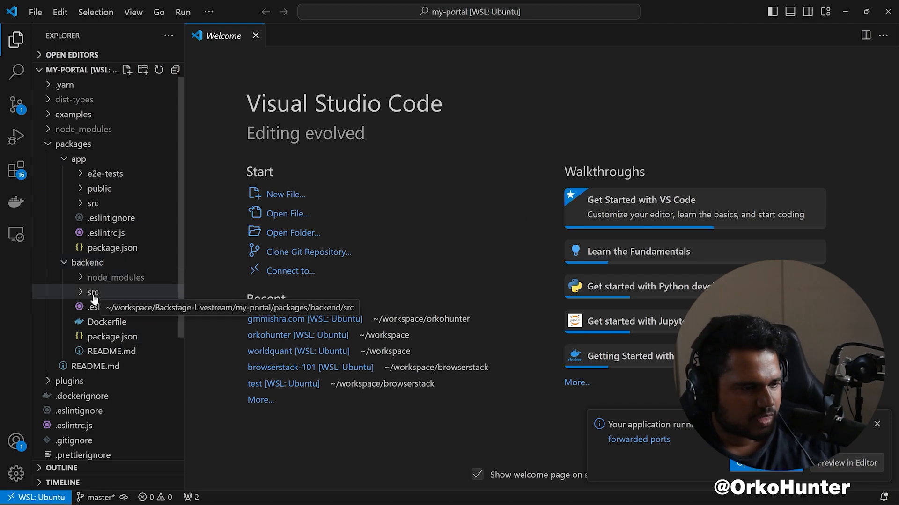
{"action": "scroll", "scroll_direction": "down", "scroll_amount": 3}
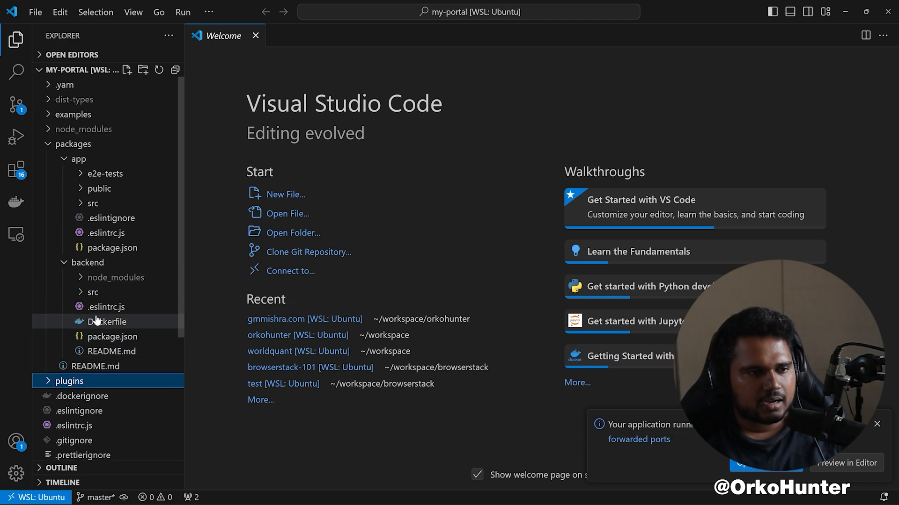
{"action": "mouse_move", "coordinate": [108, 218]}
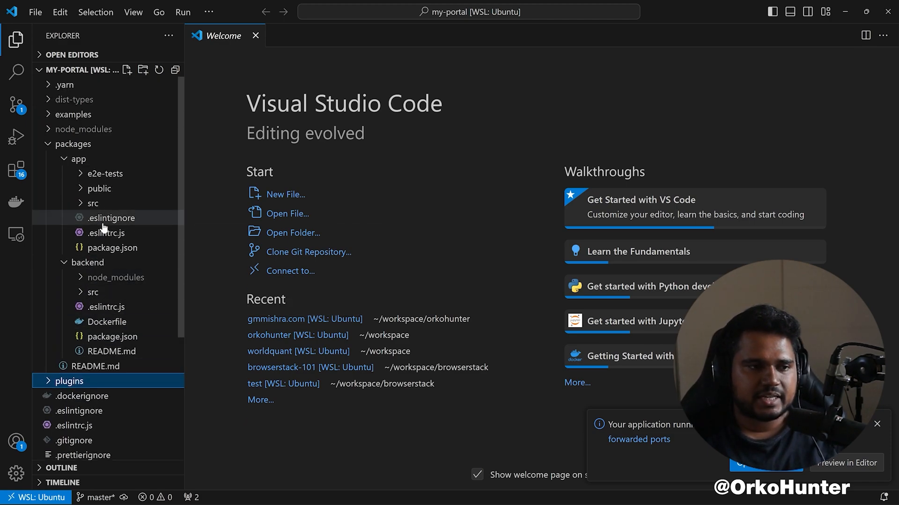
{"action": "scroll", "scroll_direction": "down", "scroll_amount": 3}
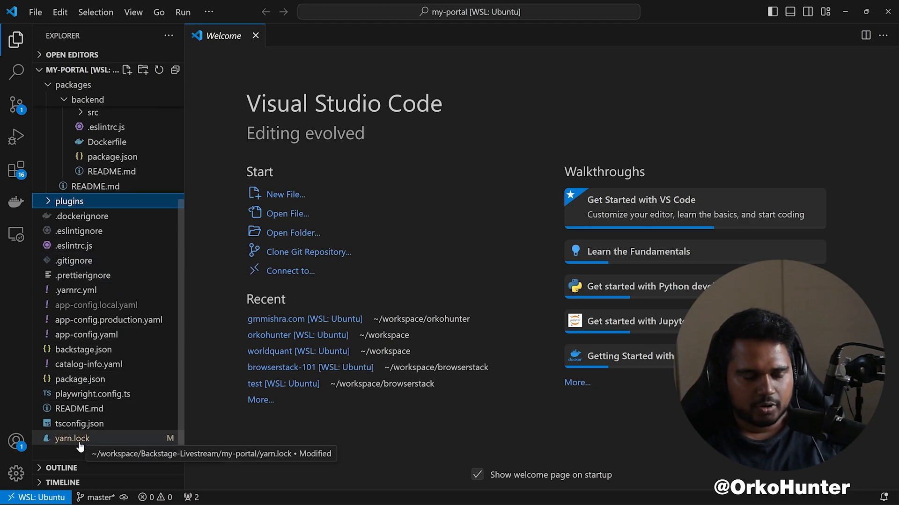
{"action": "mouse_move", "coordinate": [81, 379]}
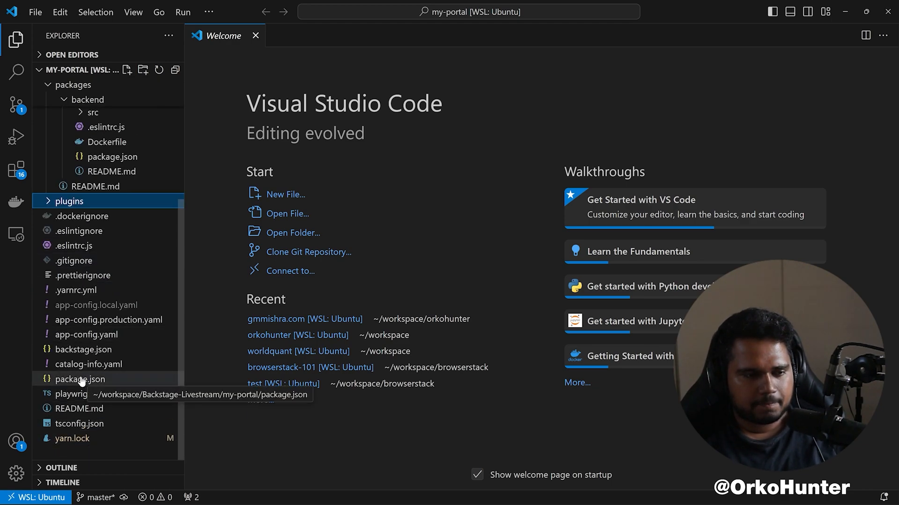
{"action": "mouse_move", "coordinate": [75, 290]}
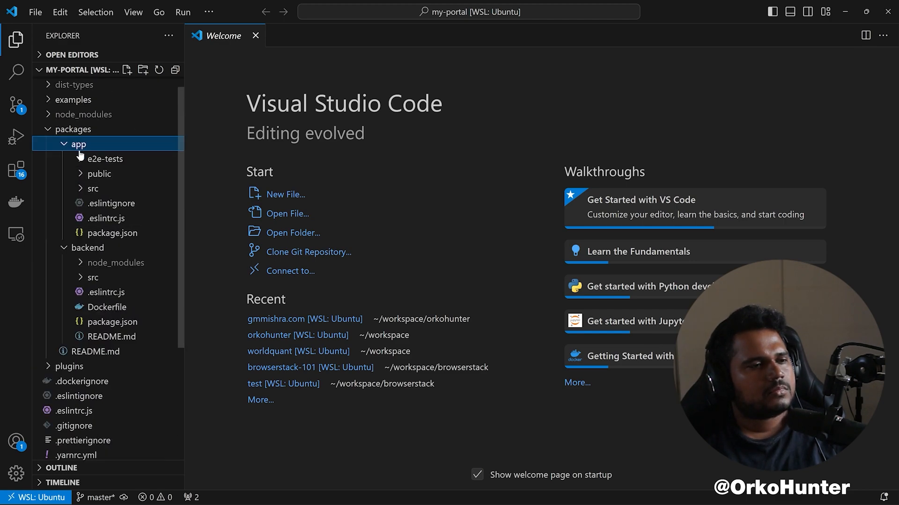
{"action": "left_click", "coordinate": [78, 144]}
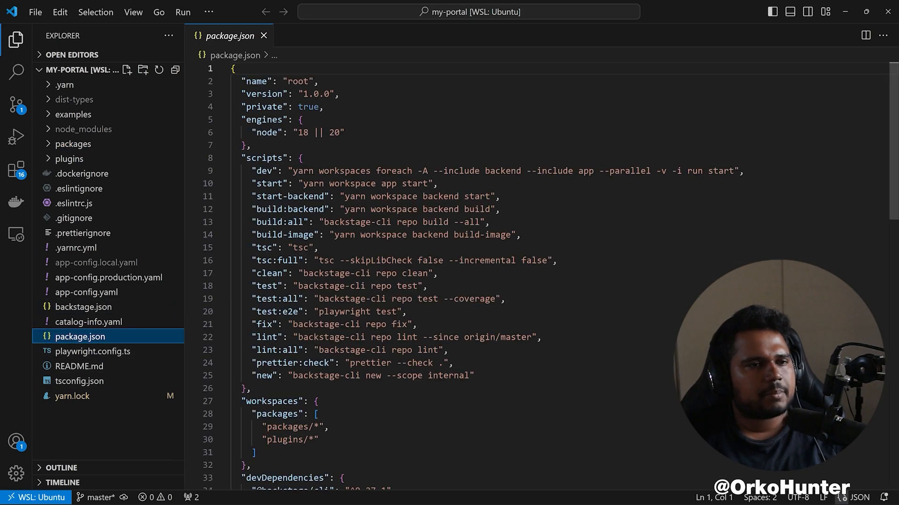
Step: Review the root package.json's start-backend and build:all scripts and workspaces packages list
{"action": "scroll", "scroll_direction": "down", "scroll_amount": 3}
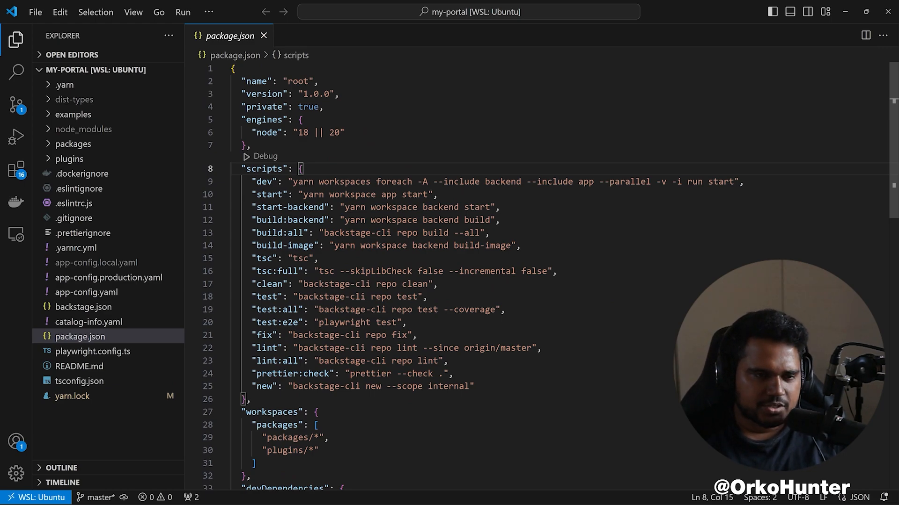
{"action": "double_click", "coordinate": [267, 195]}
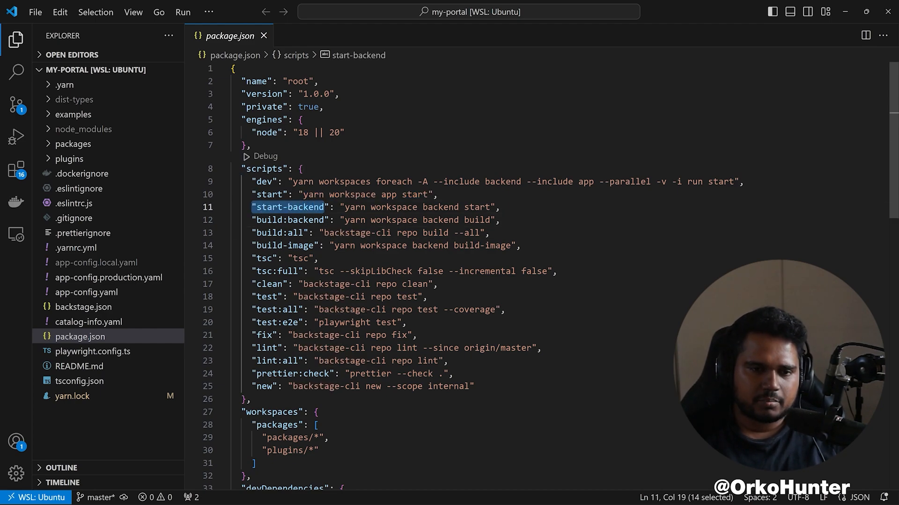
{"action": "left_click", "coordinate": [343, 233]}
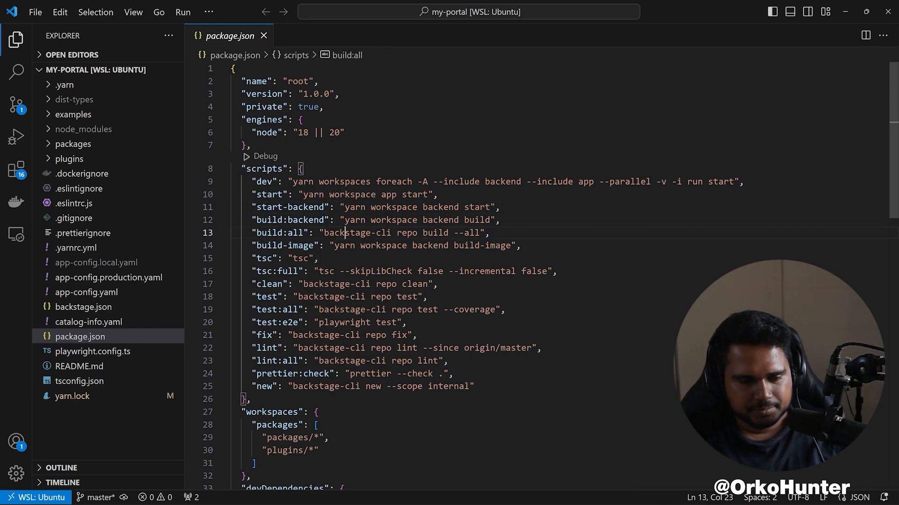
{"action": "scroll", "scroll_direction": "down", "scroll_amount": 3}
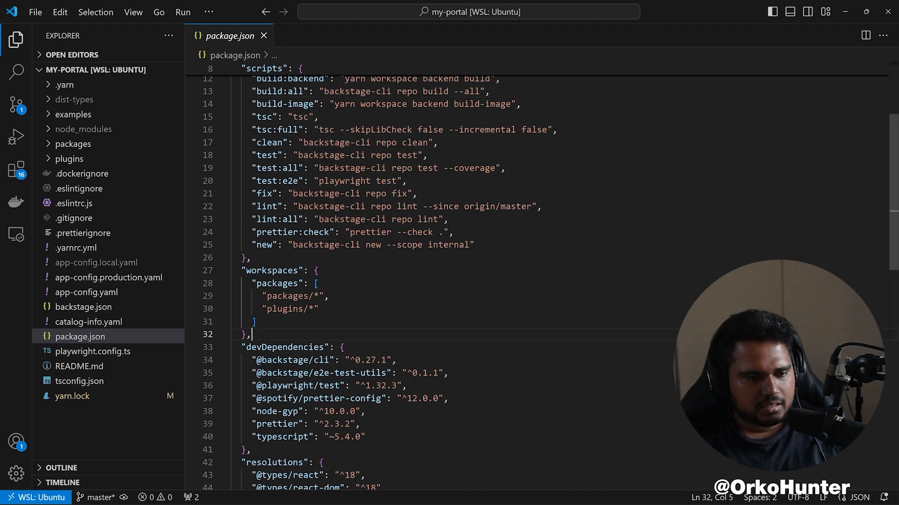
{"action": "left_click", "coordinate": [300, 295]}
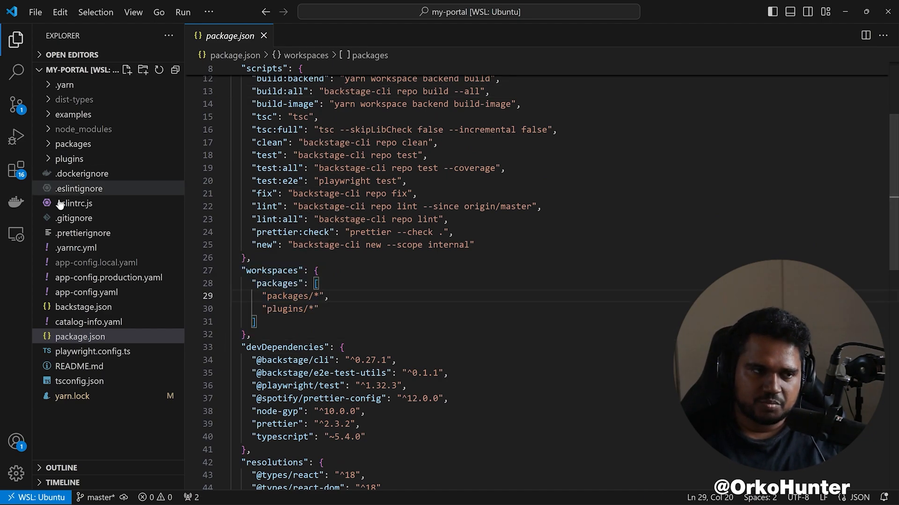
Step: Expand packages > app and view its package.json
{"action": "left_click", "coordinate": [73, 144]}
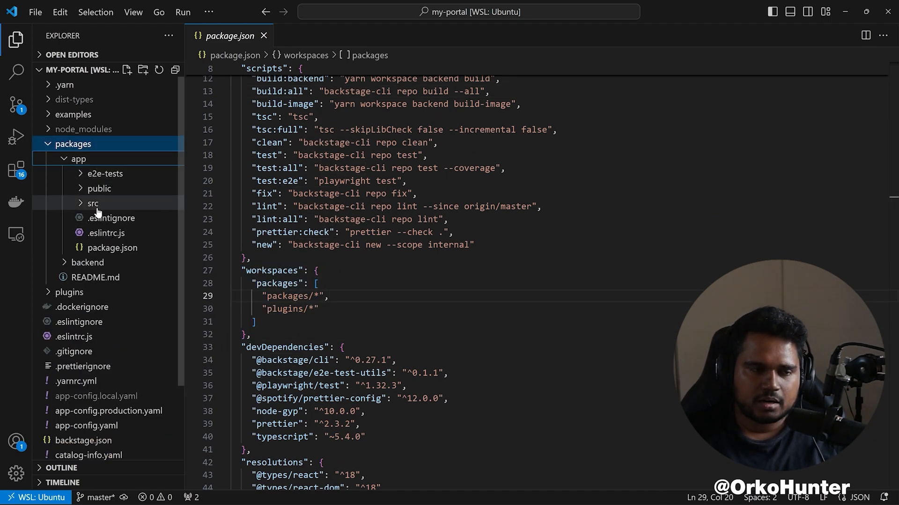
{"action": "left_click", "coordinate": [112, 247]}
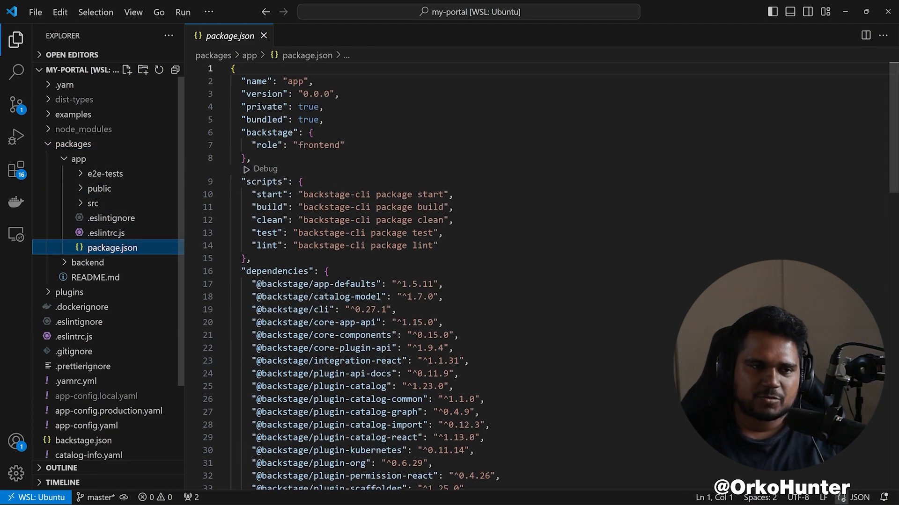